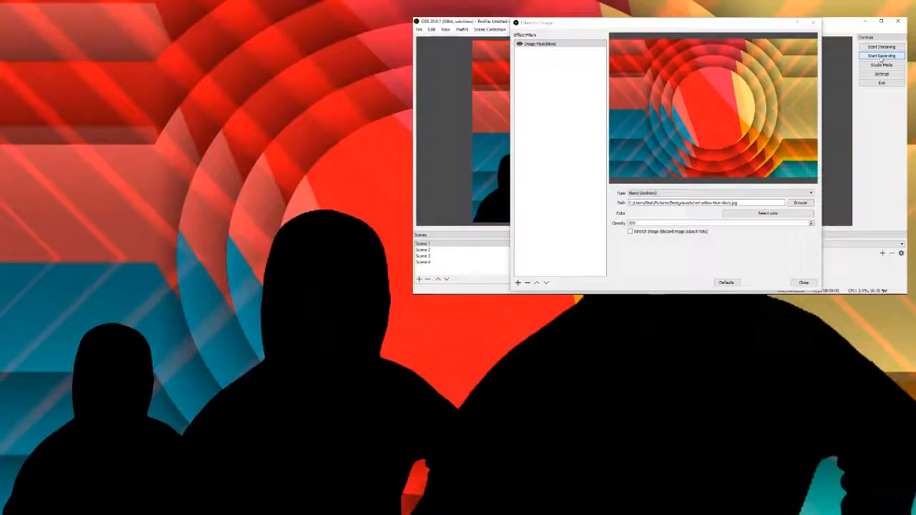
- Review Scenes 1, 3 and 4, then add a new empty Scene 5
{"action": "left_click", "coordinate": [882, 56]}
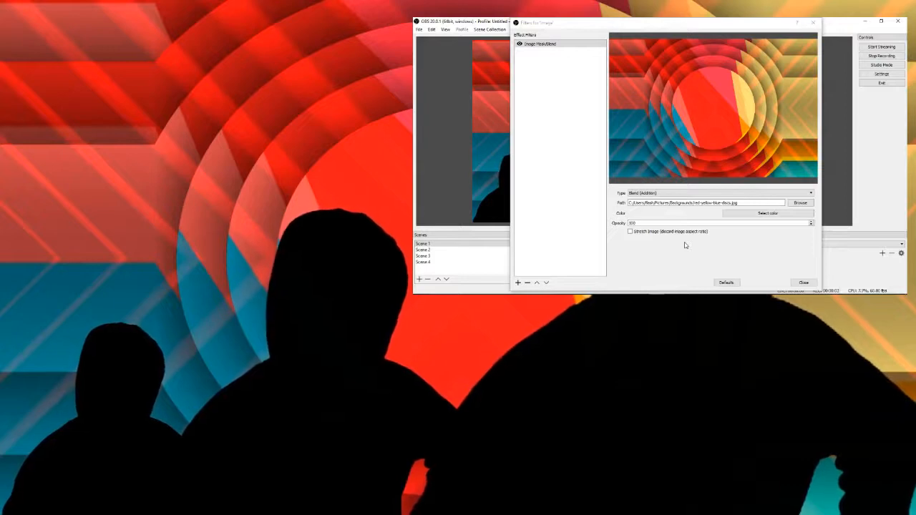
{"action": "left_click", "coordinate": [541, 43]}
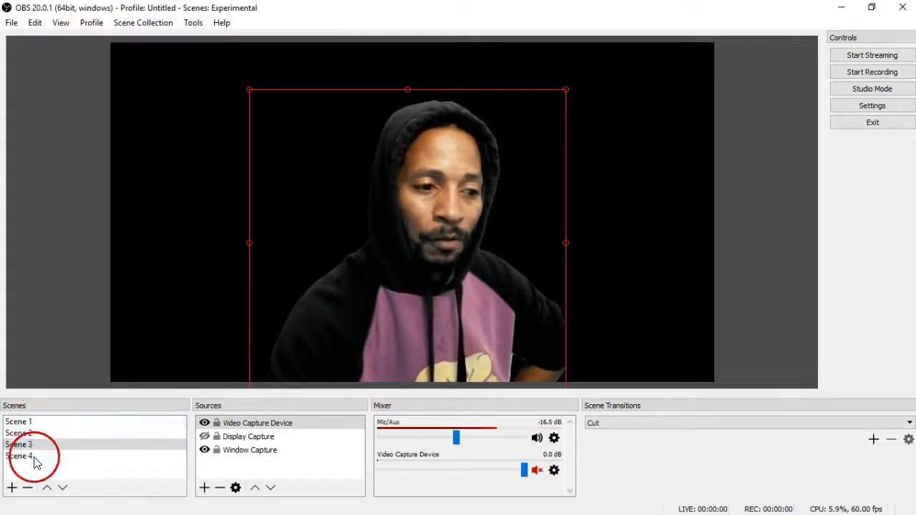
{"action": "left_click", "coordinate": [18, 421]}
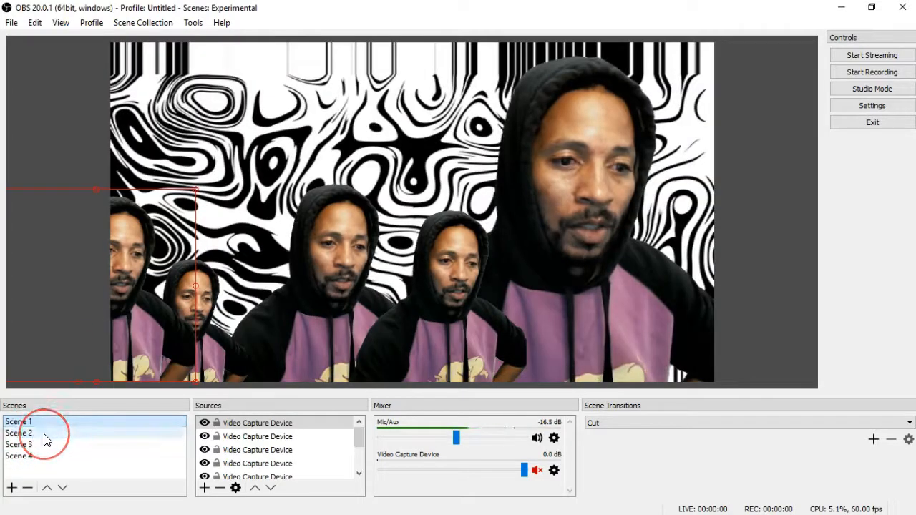
{"action": "left_click", "coordinate": [21, 455]}
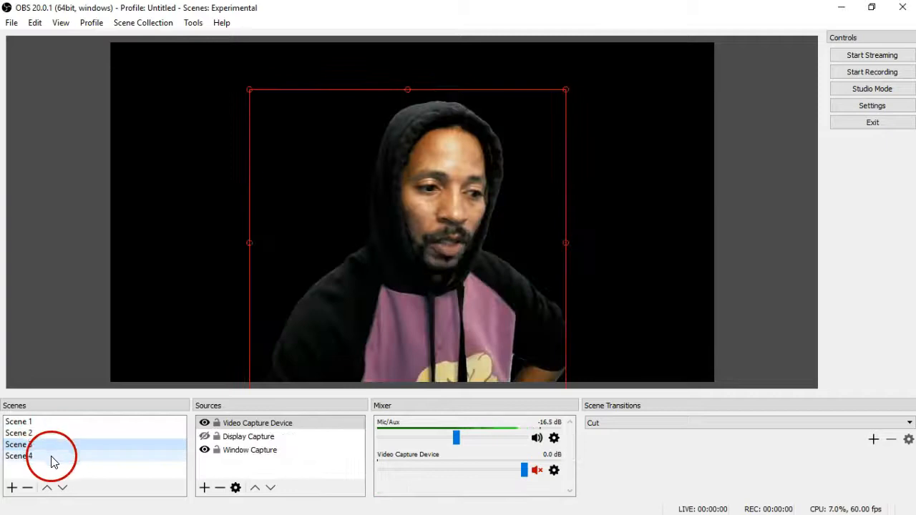
{"action": "left_click", "coordinate": [18, 455]}
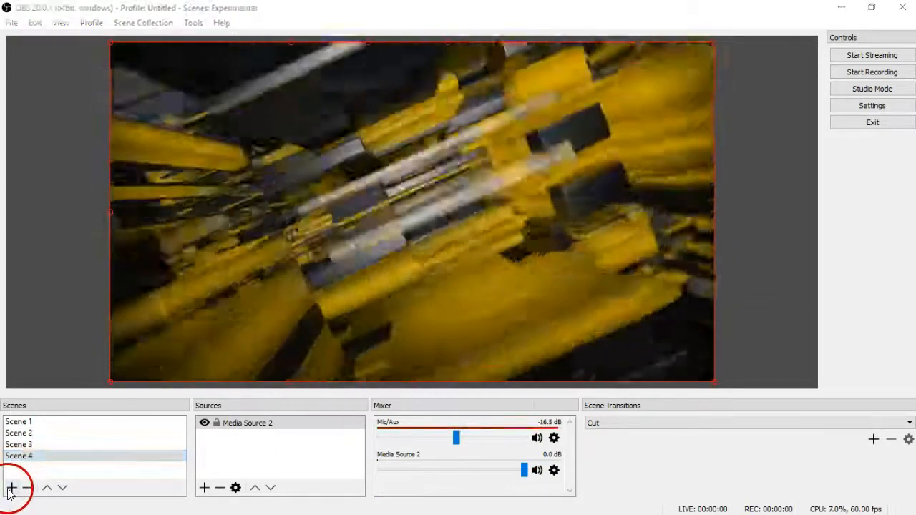
{"action": "left_click", "coordinate": [12, 487]}
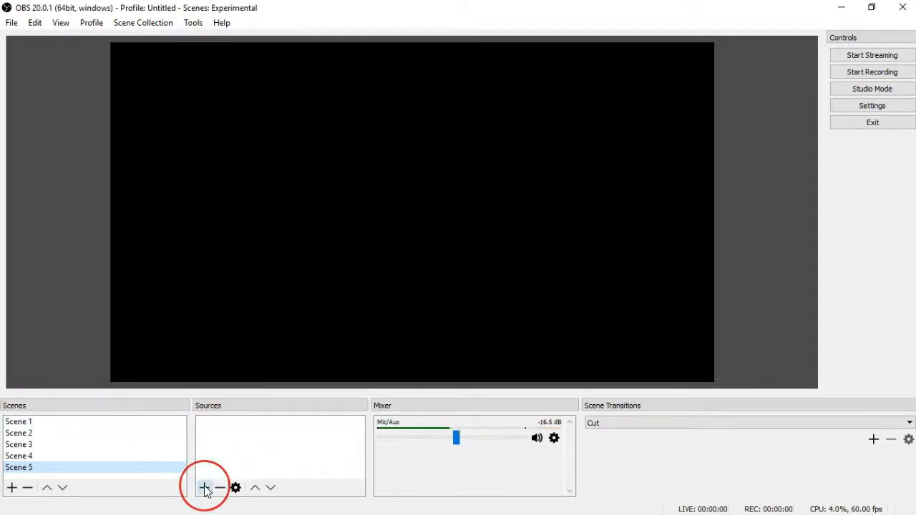
- Start adding an Image source to Scene 5 from the source type list
{"action": "left_click", "coordinate": [205, 486]}
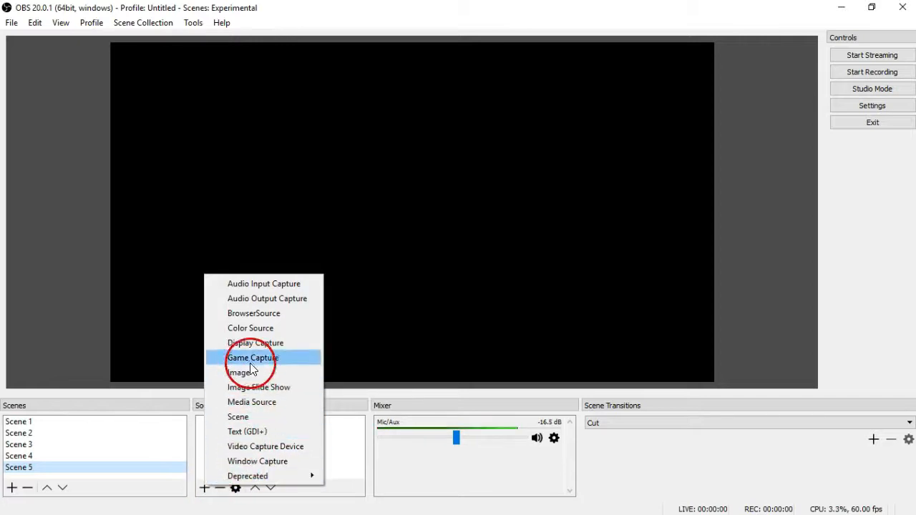
{"action": "mouse_move", "coordinate": [265, 417]}
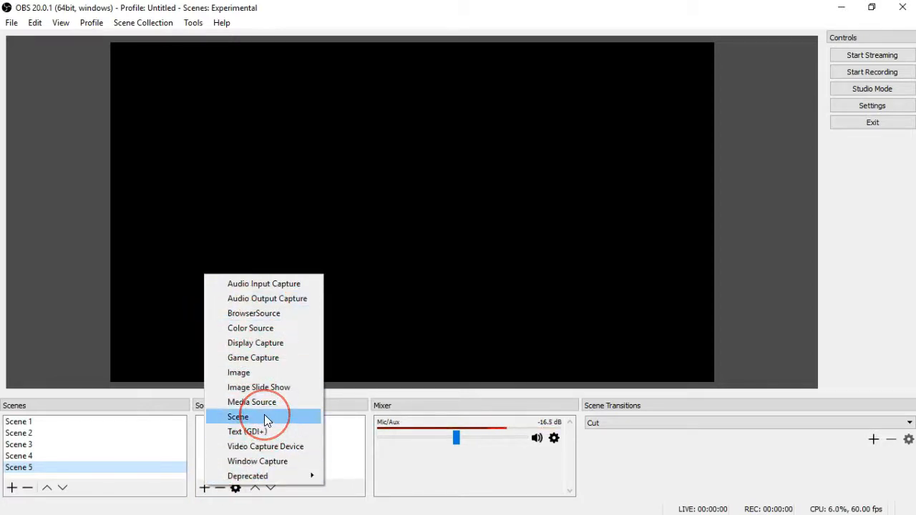
{"action": "mouse_move", "coordinate": [272, 372]}
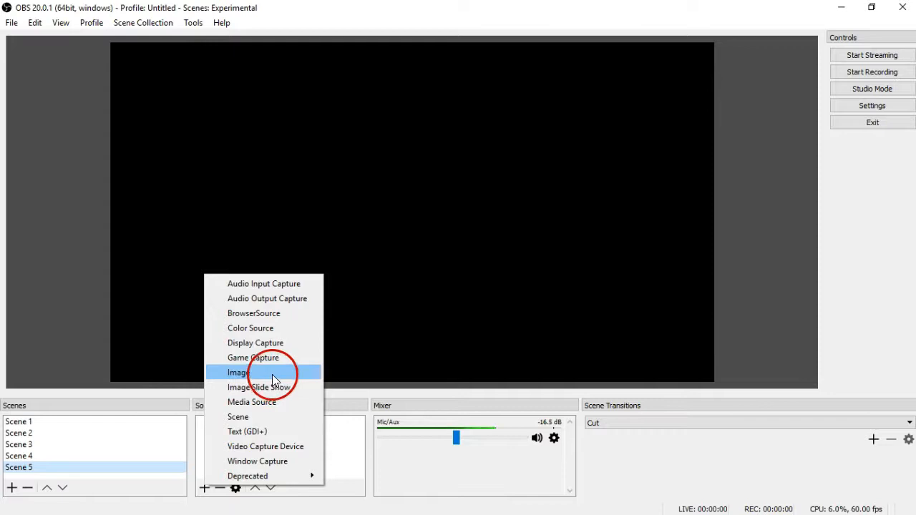
{"action": "left_click", "coordinate": [237, 372]}
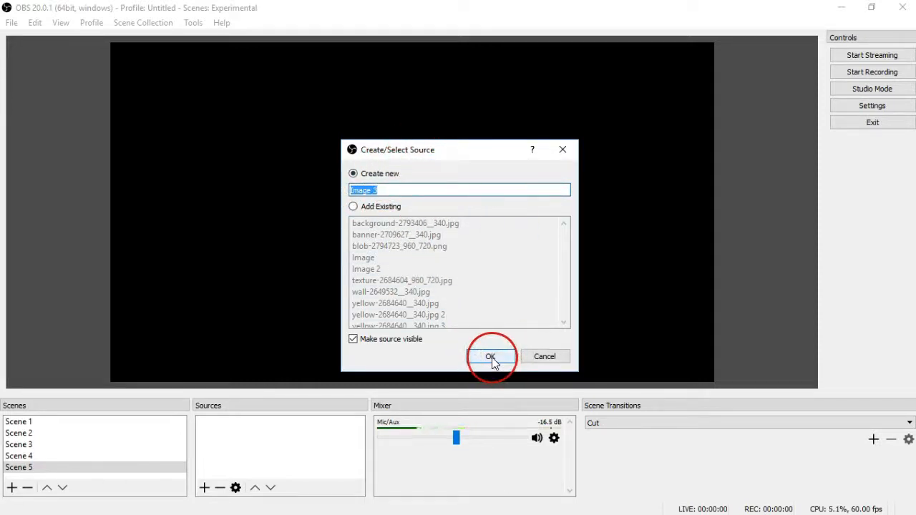
- Create Image 3 using the purple abstract-lines picture from Backgrounds
{"action": "left_click", "coordinate": [491, 356]}
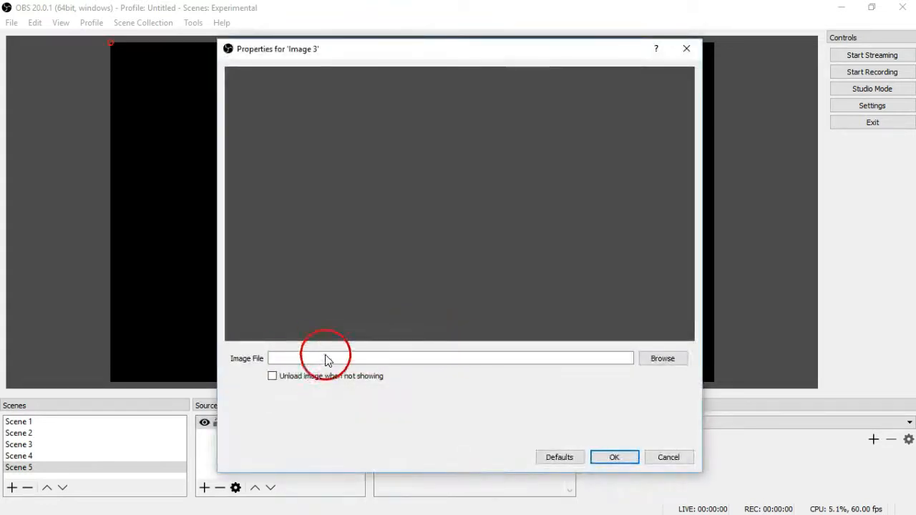
{"action": "left_click", "coordinate": [661, 358]}
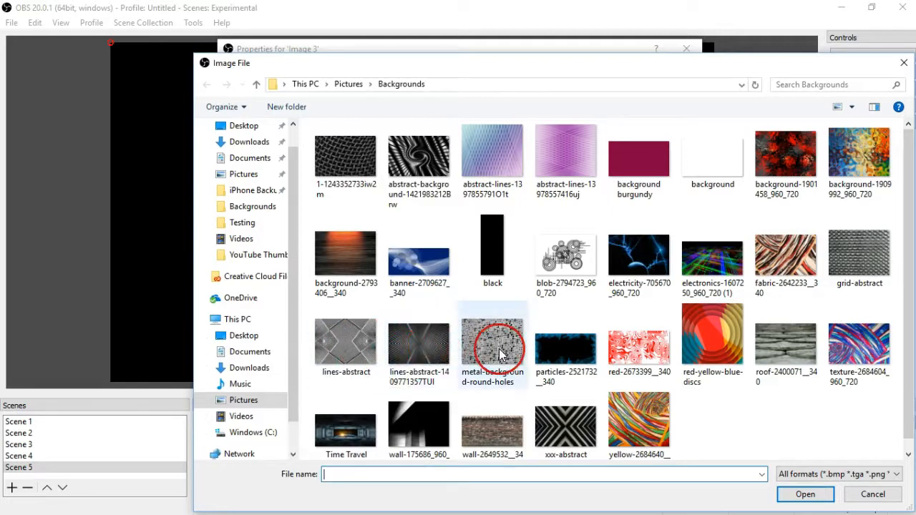
{"action": "mouse_move", "coordinate": [565, 343]}
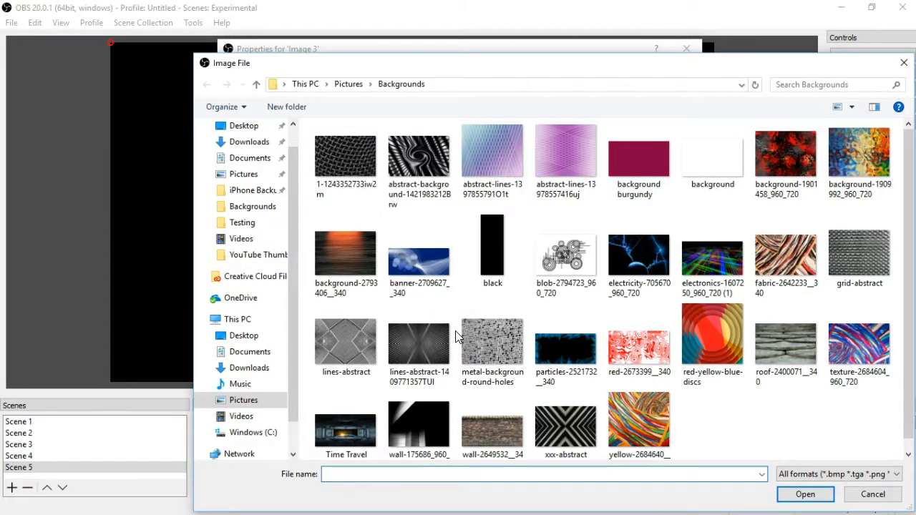
{"action": "mouse_move", "coordinate": [417, 344]}
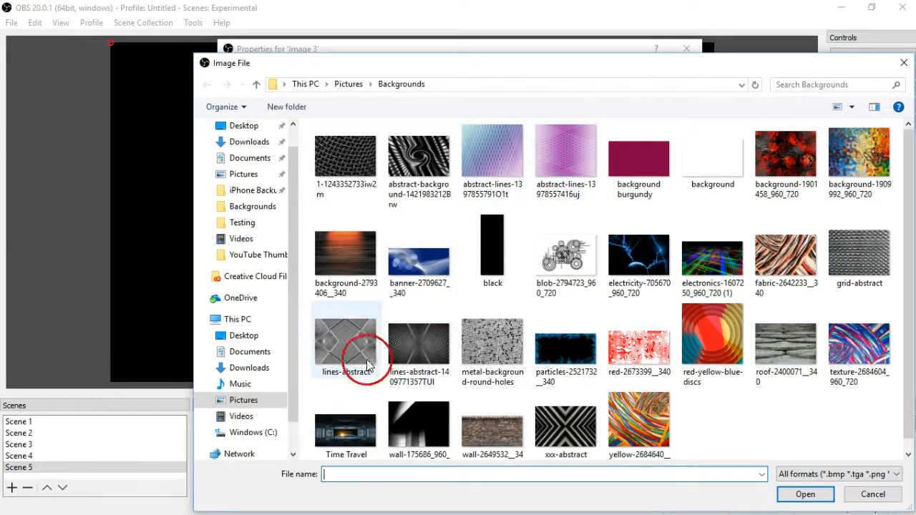
{"action": "left_click", "coordinate": [566, 155]}
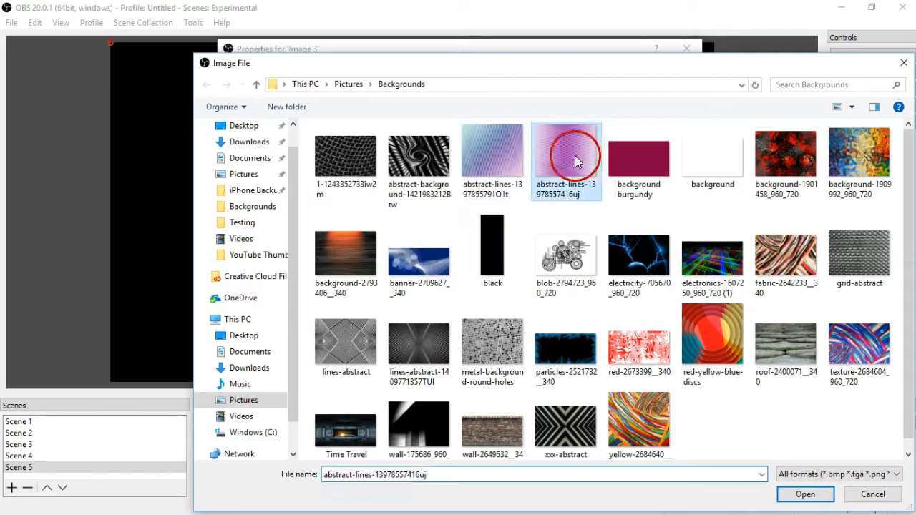
{"action": "left_click", "coordinate": [804, 496]}
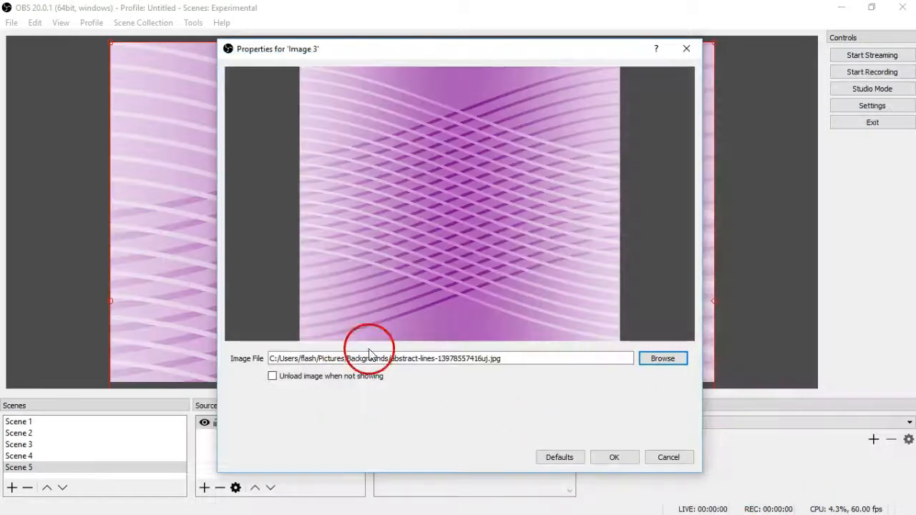
{"action": "left_click", "coordinate": [612, 457]}
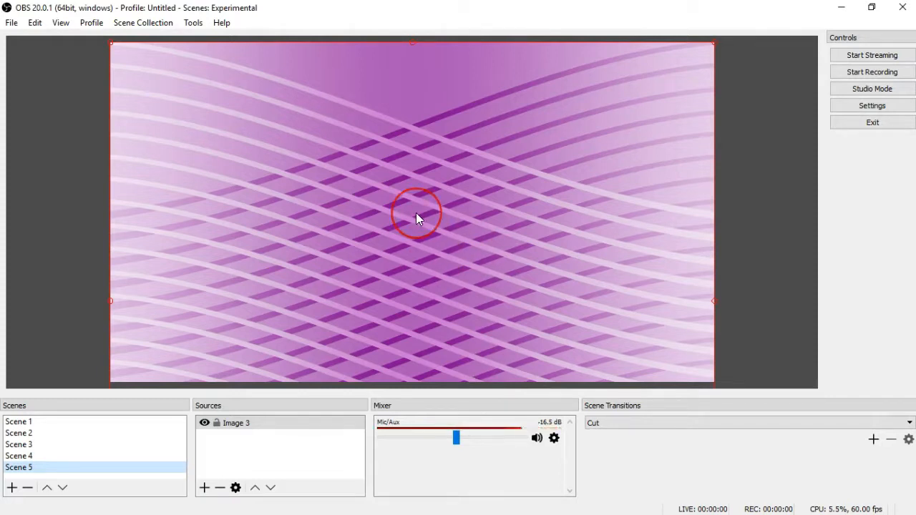
- Stretch Image 3 to fill the canvas and toggle its visibility back on
{"action": "right_click", "coordinate": [418, 218]}
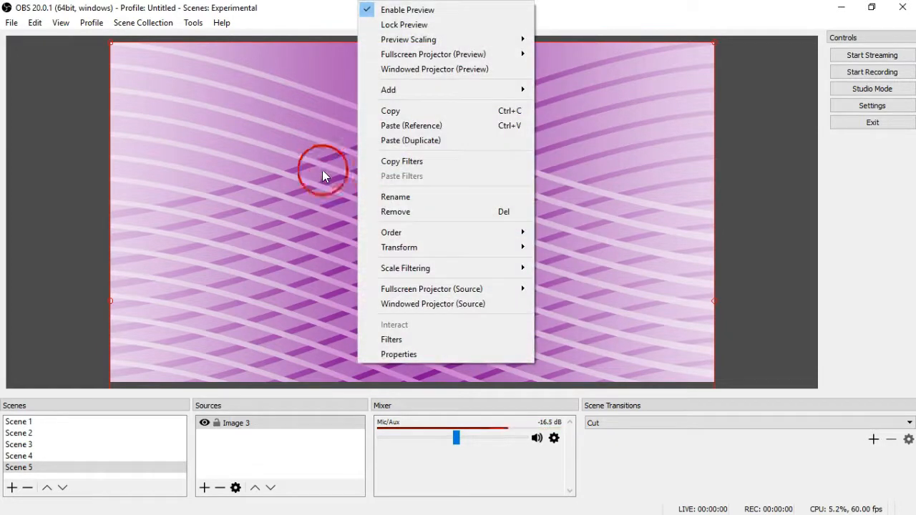
{"action": "mouse_move", "coordinate": [436, 212]}
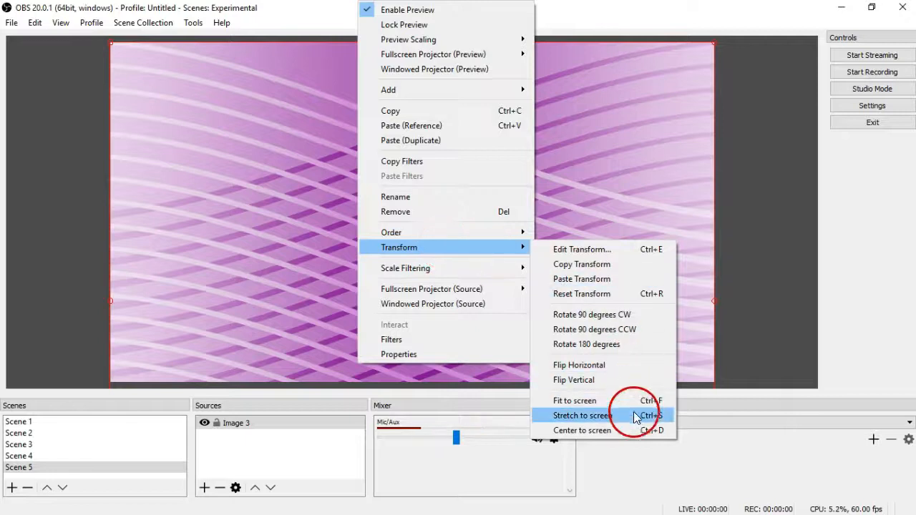
{"action": "left_click", "coordinate": [581, 415]}
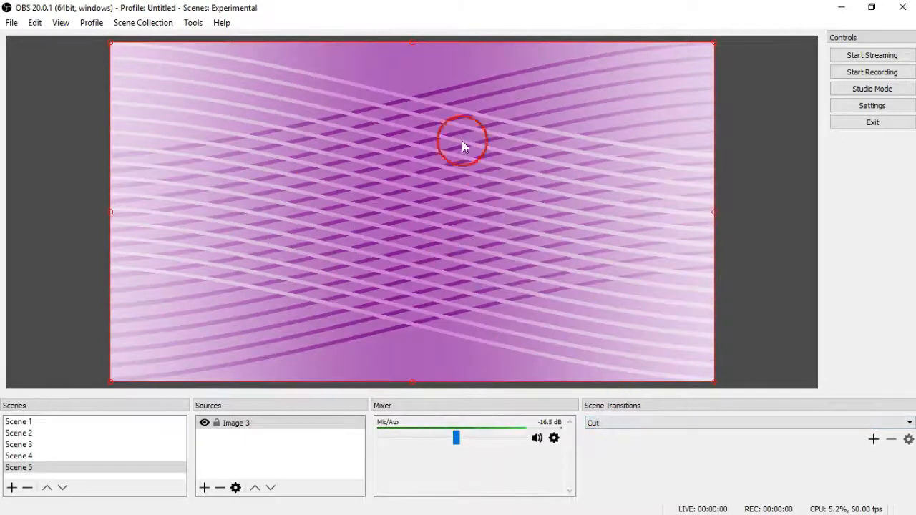
{"action": "mouse_move", "coordinate": [103, 43]}
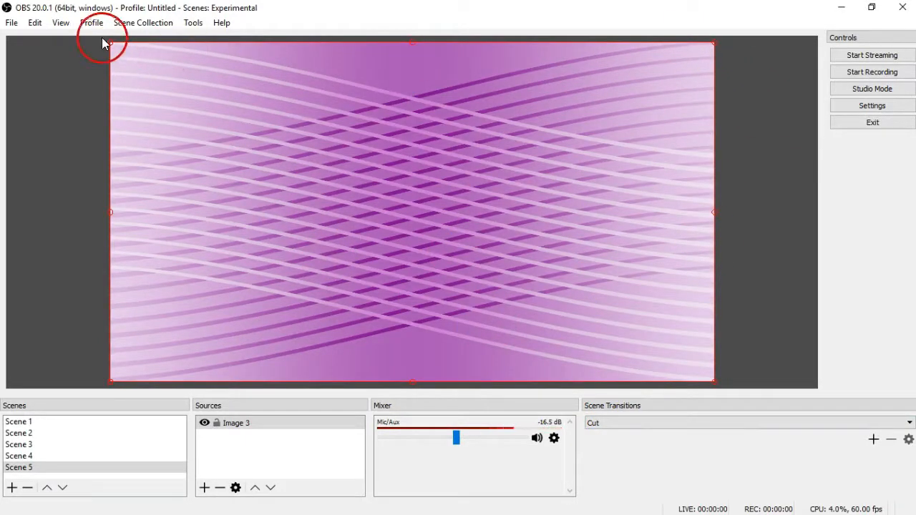
{"action": "mouse_move", "coordinate": [707, 381]}
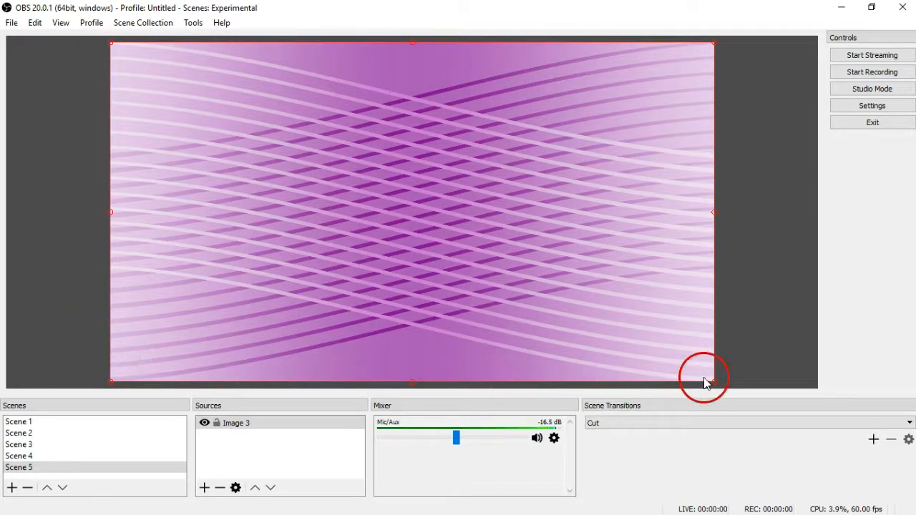
{"action": "mouse_move", "coordinate": [108, 52]}
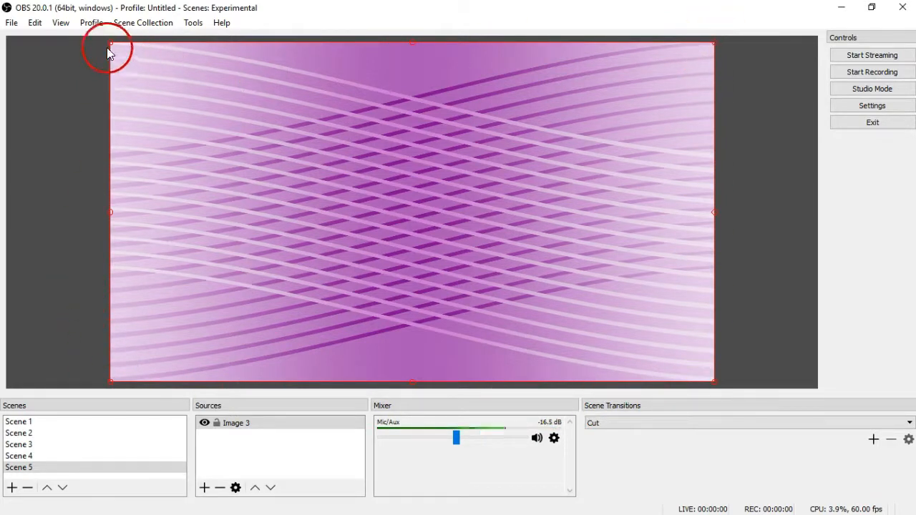
{"action": "mouse_move", "coordinate": [207, 405]}
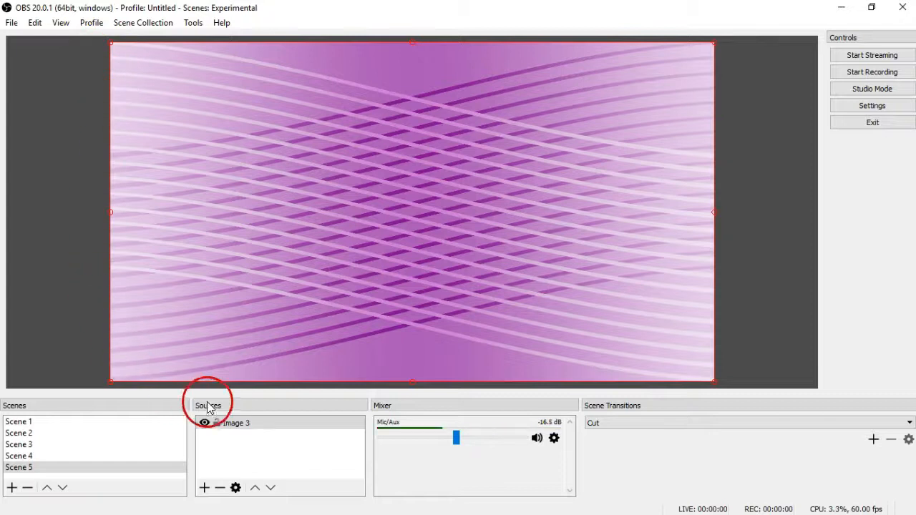
{"action": "left_click", "coordinate": [204, 422]}
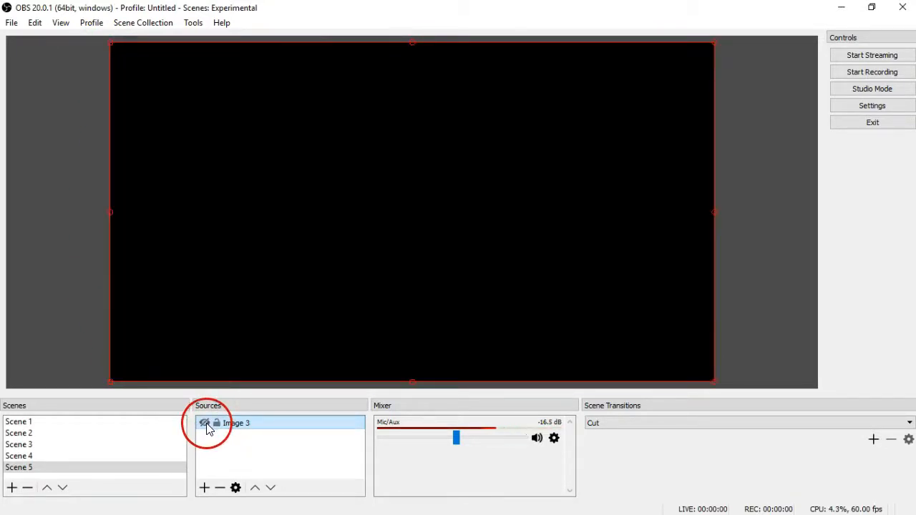
{"action": "left_click", "coordinate": [204, 422]}
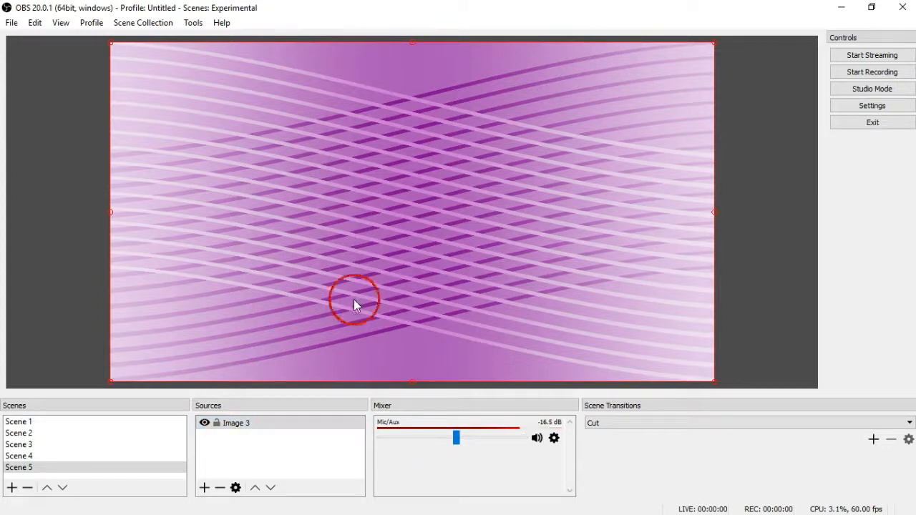
{"action": "mouse_move", "coordinate": [461, 193]}
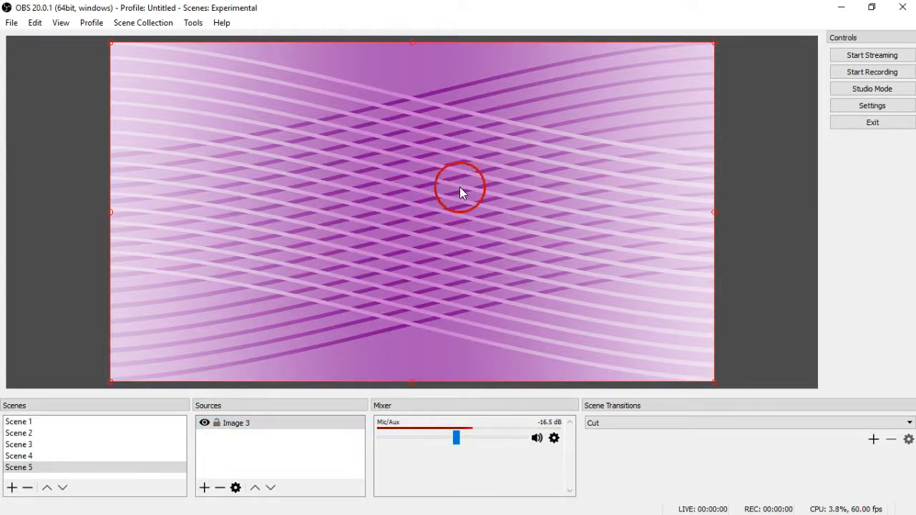
{"action": "mouse_move", "coordinate": [480, 203]}
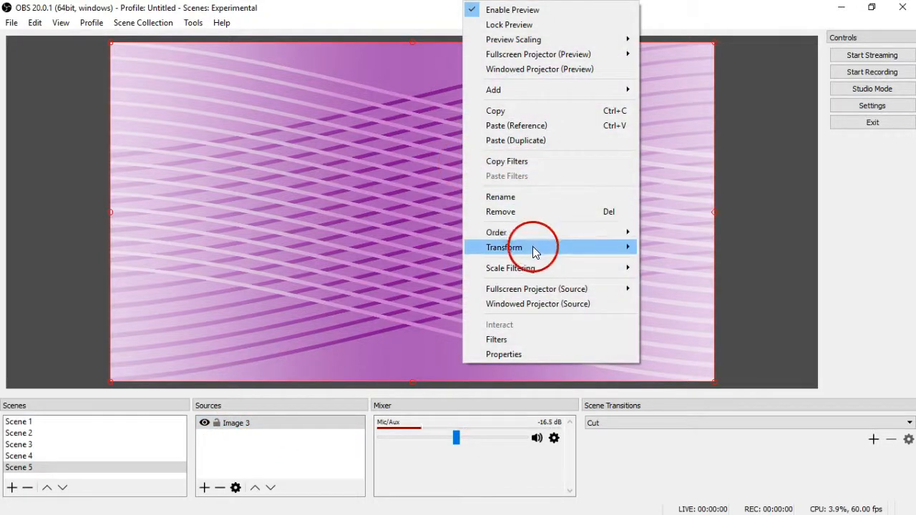
{"action": "mouse_move", "coordinate": [533, 339]}
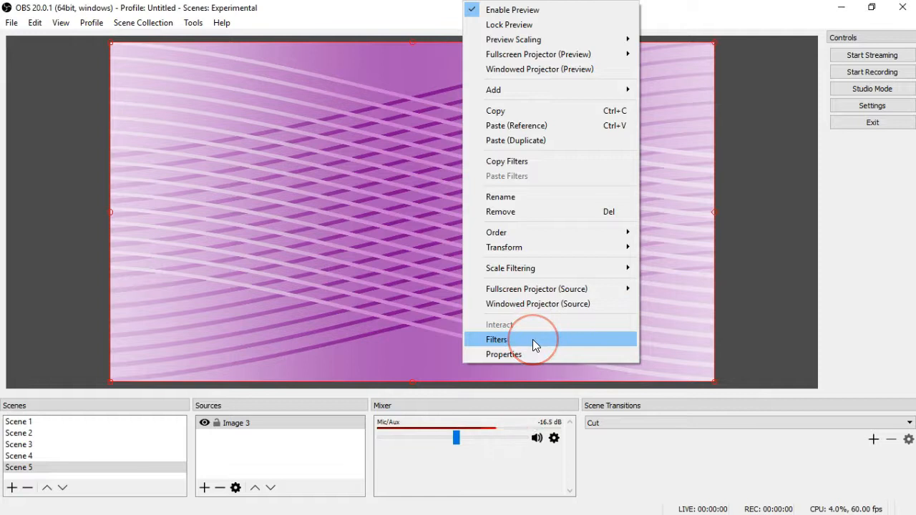
- Choose an Image Mask/Blend effect filter for Image 3
{"action": "left_click", "coordinate": [497, 339]}
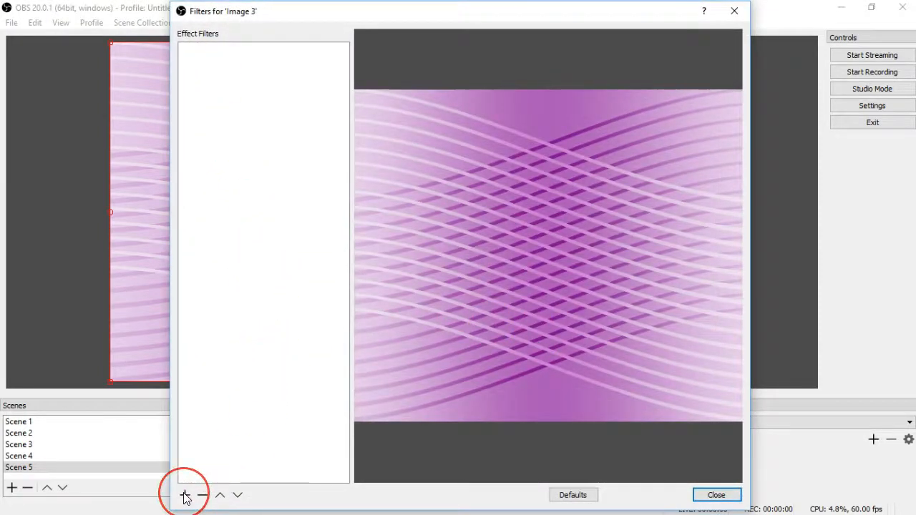
{"action": "left_click", "coordinate": [184, 495]}
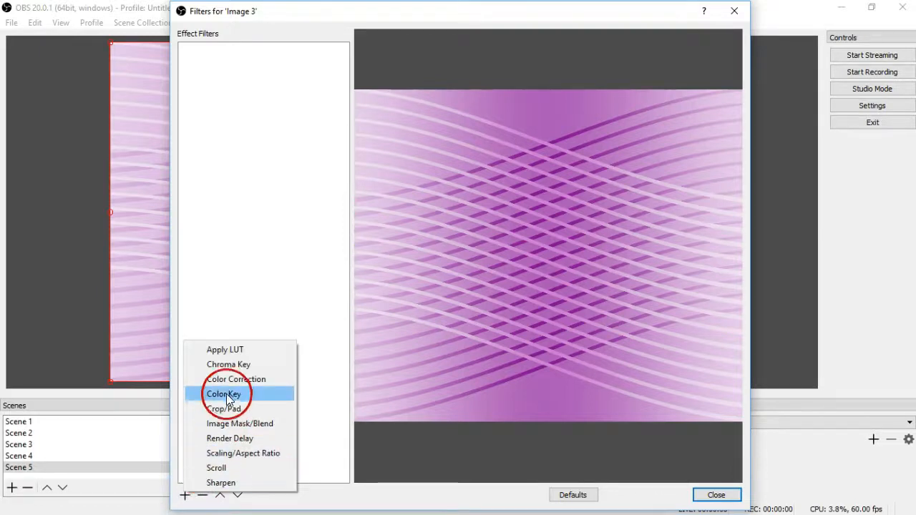
{"action": "mouse_move", "coordinate": [232, 424]}
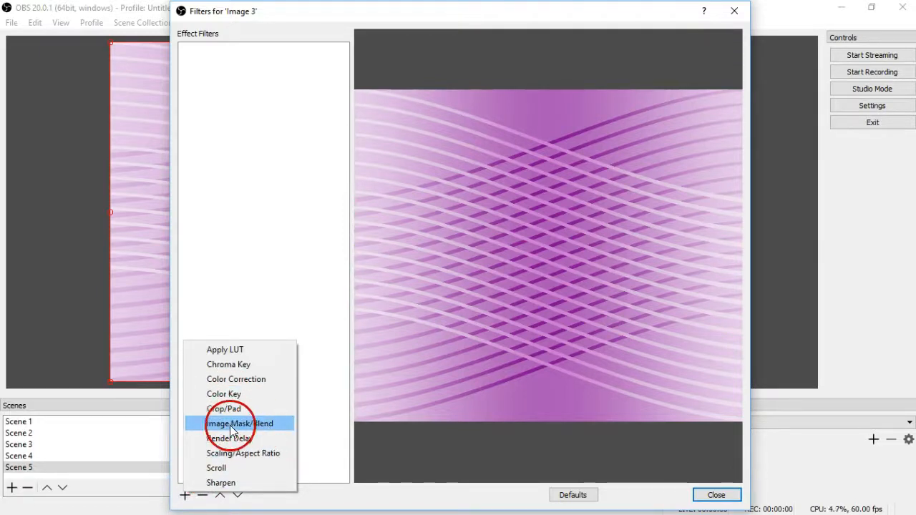
{"action": "left_click", "coordinate": [240, 423]}
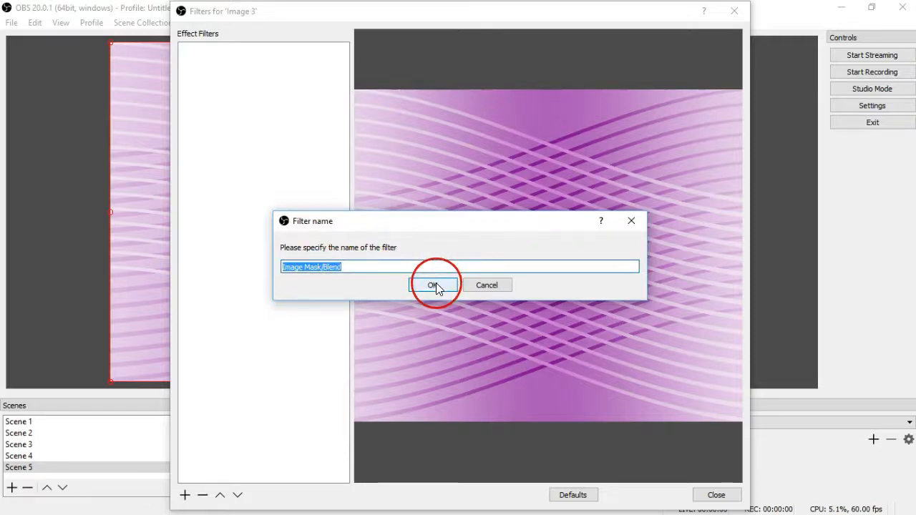
- Add the filter with its default name and load background-1901458_960_720 as the mask image
{"action": "left_click", "coordinate": [434, 285]}
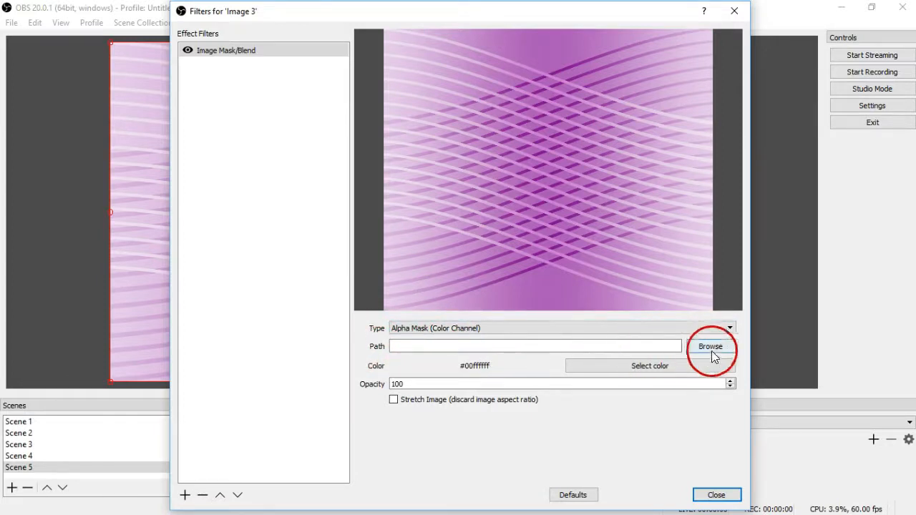
{"action": "left_click", "coordinate": [710, 347]}
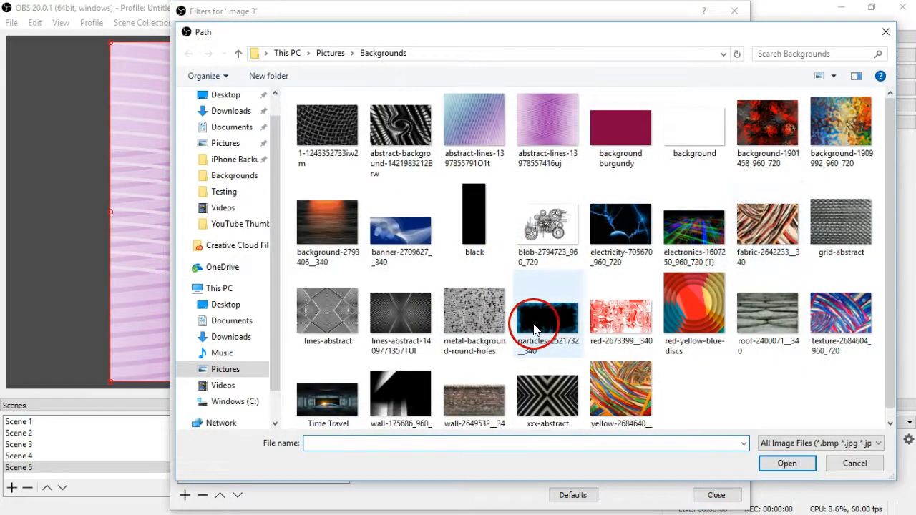
{"action": "mouse_move", "coordinate": [542, 327]}
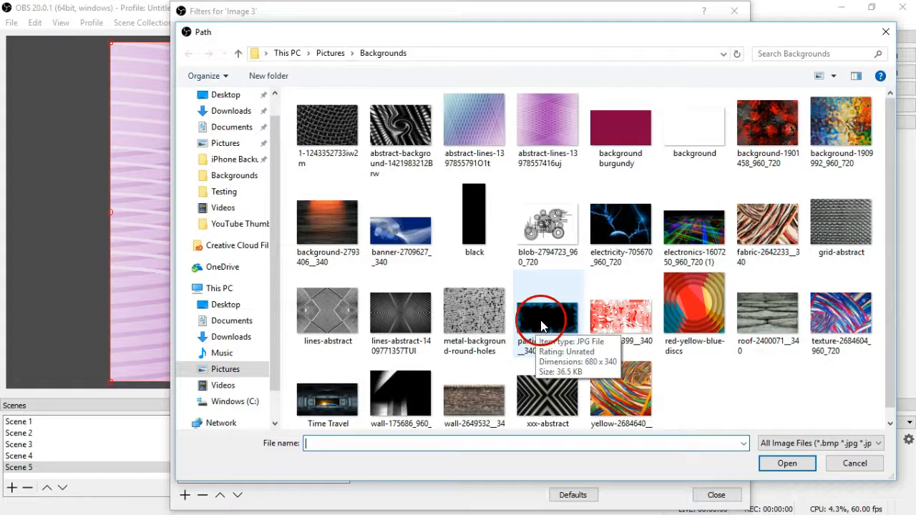
{"action": "left_click", "coordinate": [767, 126]}
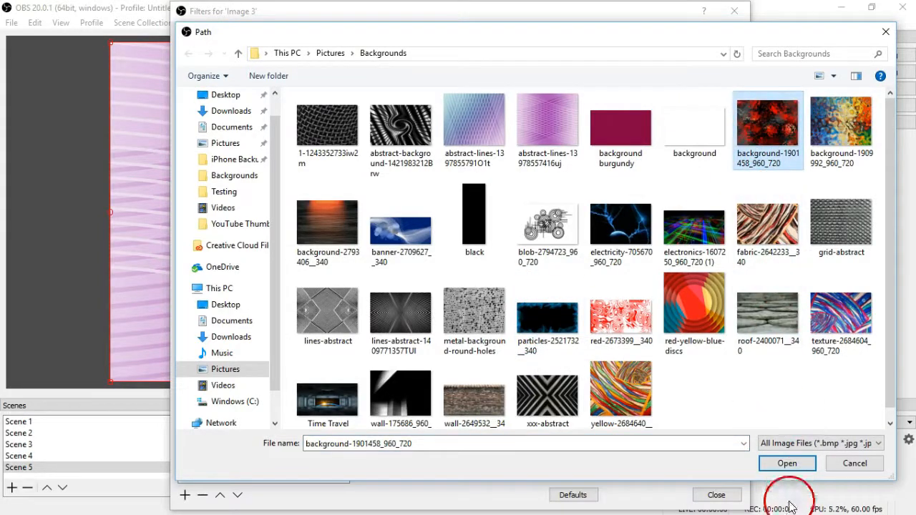
{"action": "left_click", "coordinate": [787, 464]}
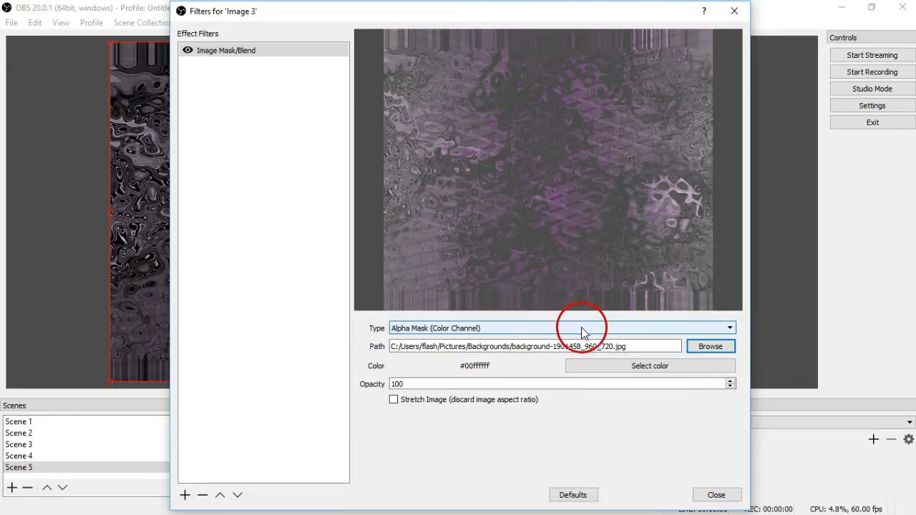
- Try Alpha Mask (Alpha Channel), then set the filter type to a blend mode
{"action": "left_click", "coordinate": [728, 328]}
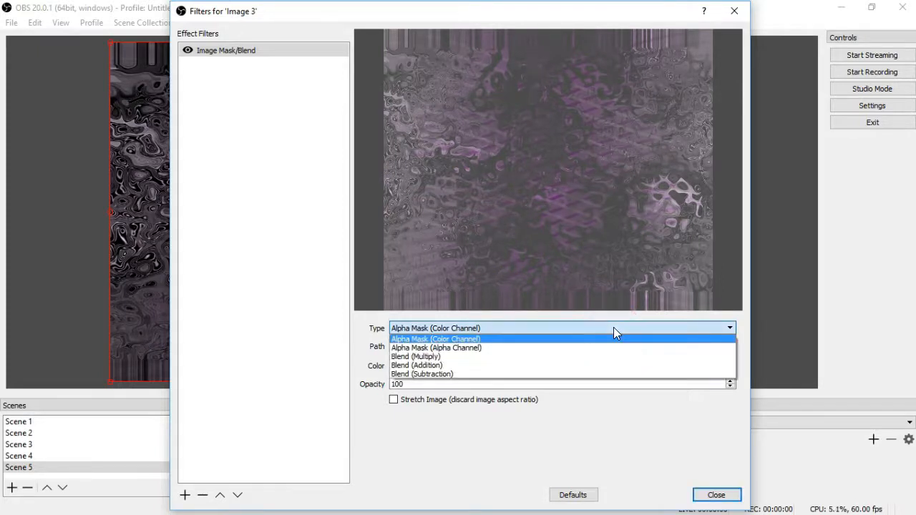
{"action": "mouse_move", "coordinate": [469, 349]}
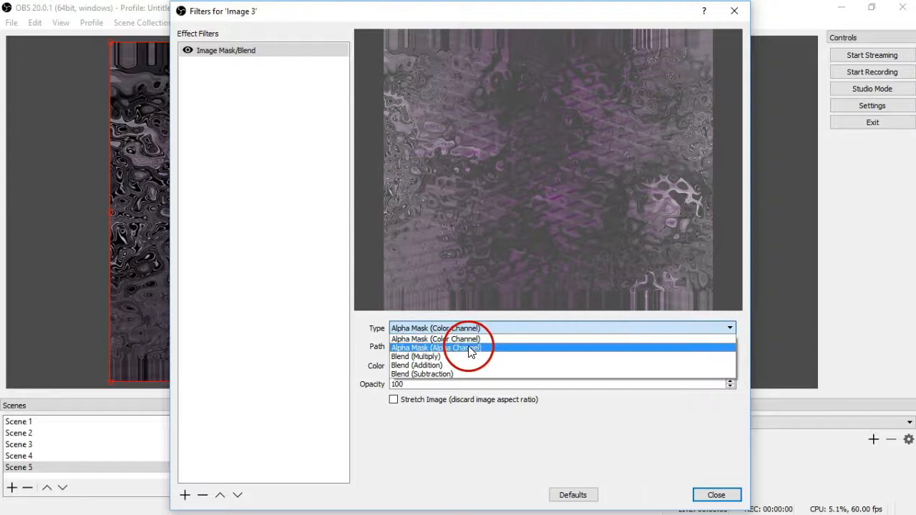
{"action": "left_click", "coordinate": [435, 347]}
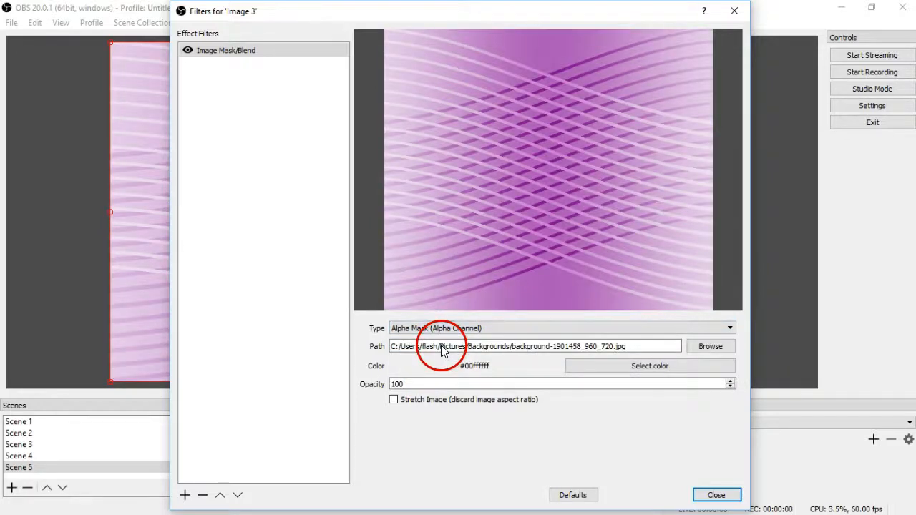
{"action": "left_click", "coordinate": [730, 328]}
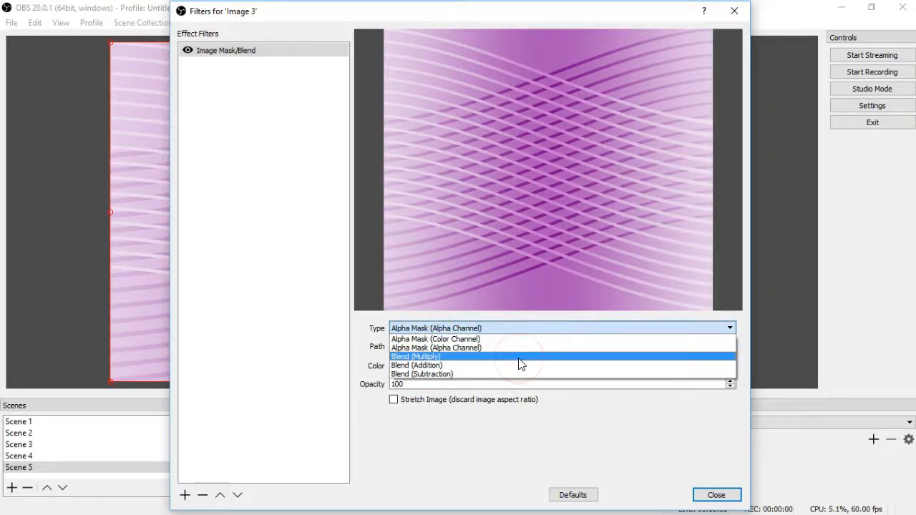
{"action": "left_click", "coordinate": [417, 357]}
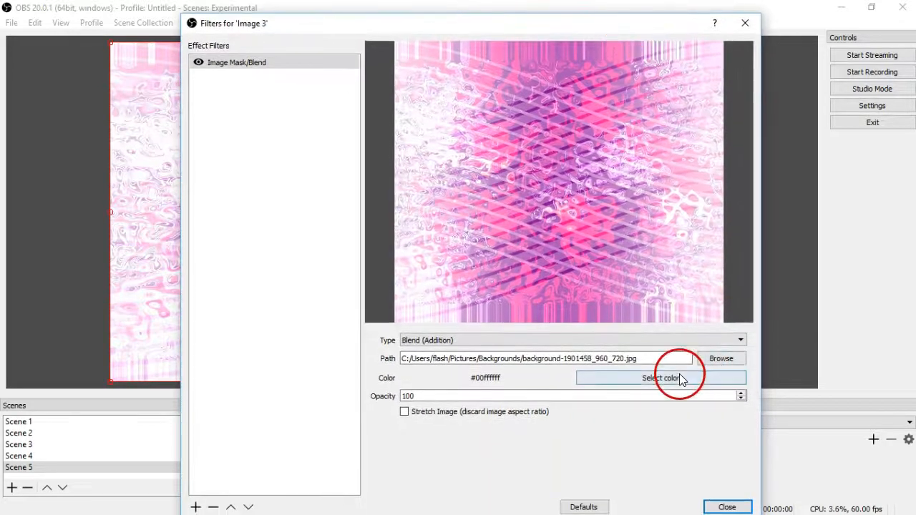
- Try red and cyan tints, then set the blend colour to yellow
{"action": "left_click", "coordinate": [661, 378]}
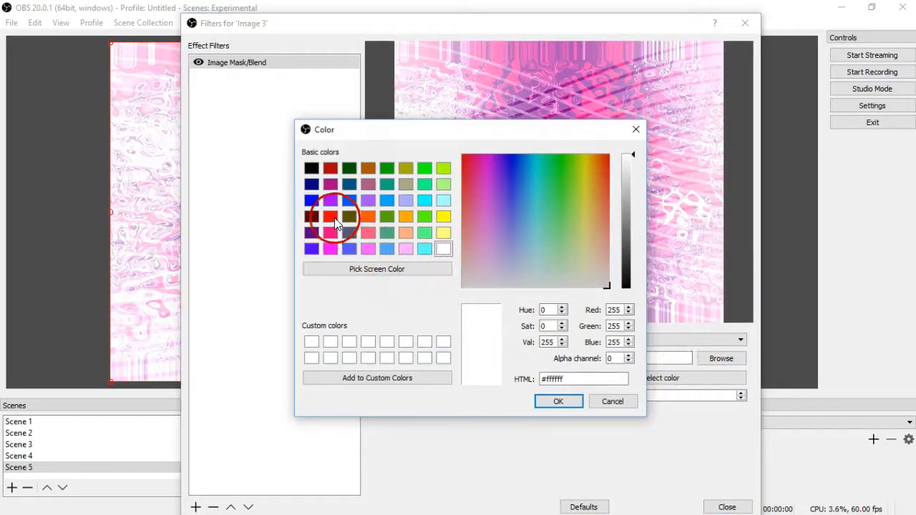
{"action": "left_click", "coordinate": [558, 400]}
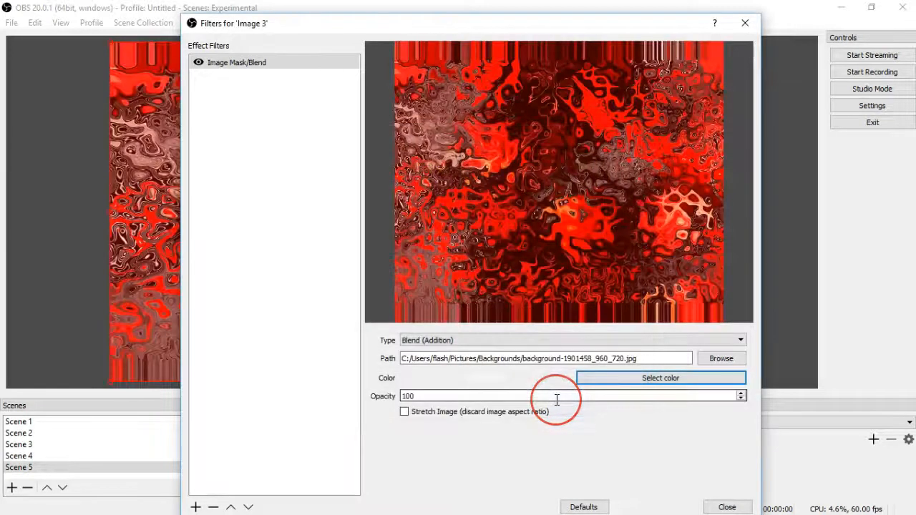
{"action": "left_click", "coordinate": [658, 378]}
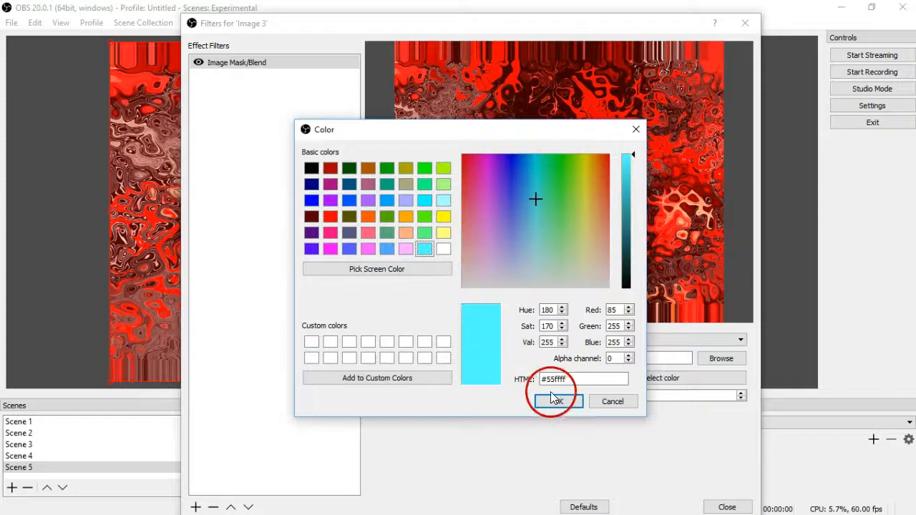
{"action": "left_click", "coordinate": [558, 401]}
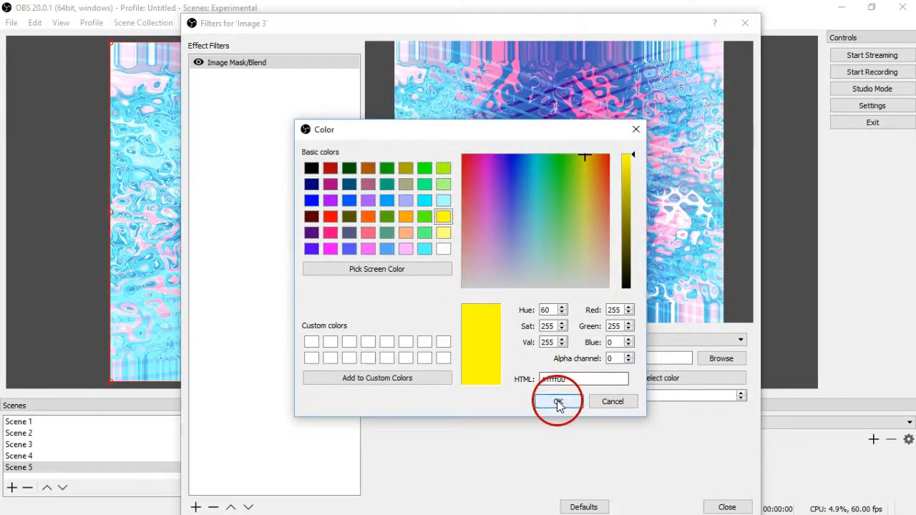
{"action": "left_click", "coordinate": [558, 401]}
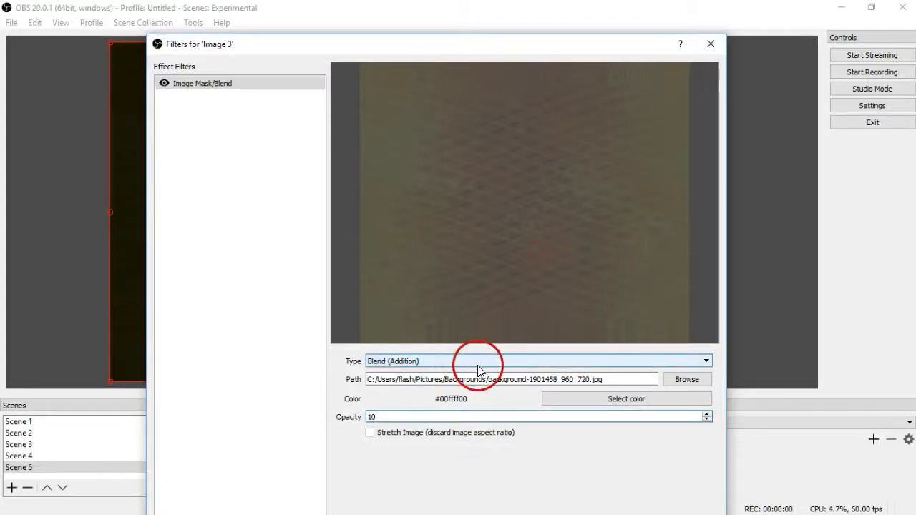
- Use the background burgundy picture as the mask with Alpha Mask (Alpha Channel) type
{"action": "left_click", "coordinate": [686, 379]}
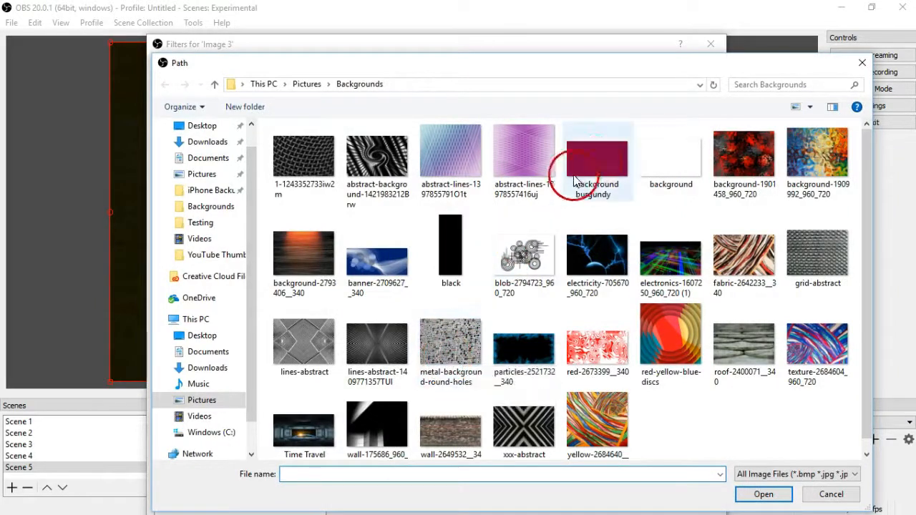
{"action": "left_click", "coordinate": [597, 158]}
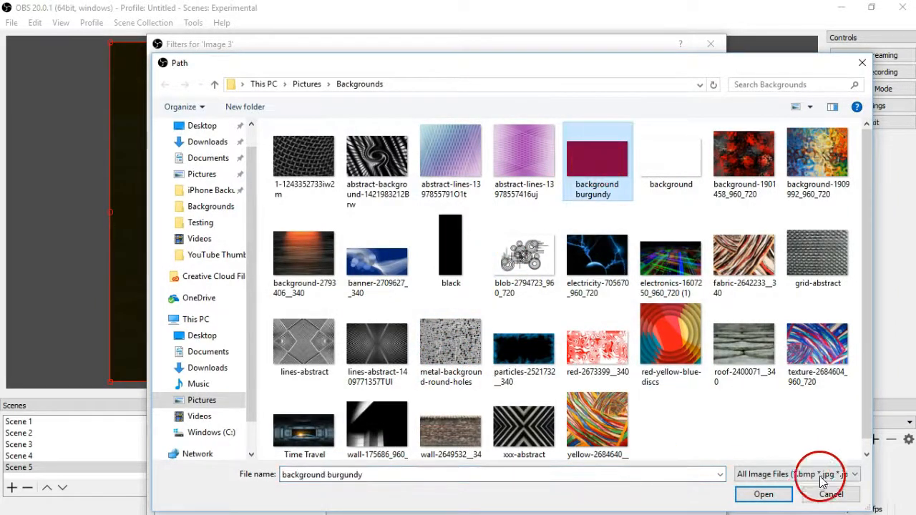
{"action": "left_click", "coordinate": [762, 494]}
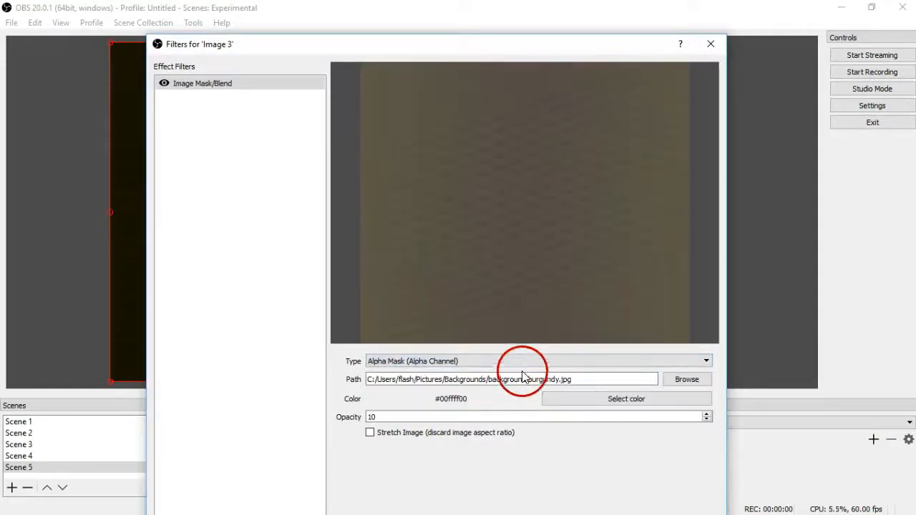
{"action": "left_click", "coordinate": [704, 361]}
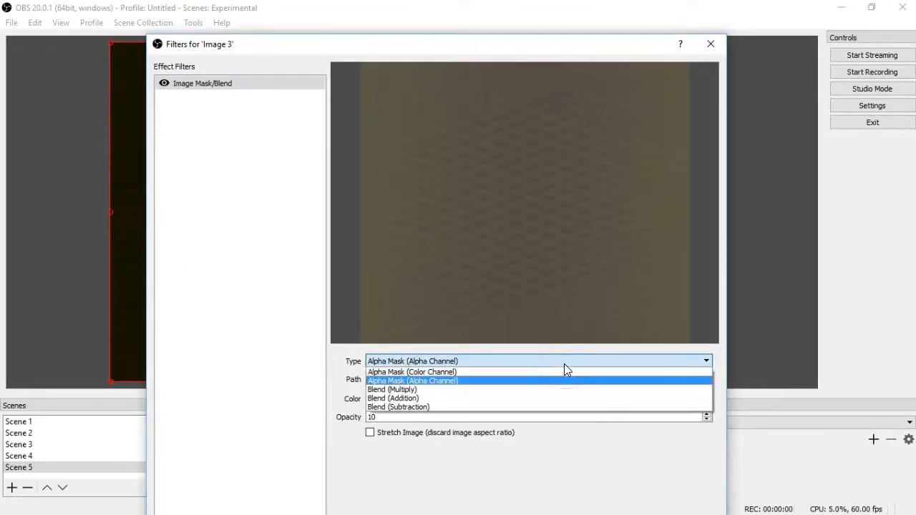
{"action": "left_click", "coordinate": [412, 381]}
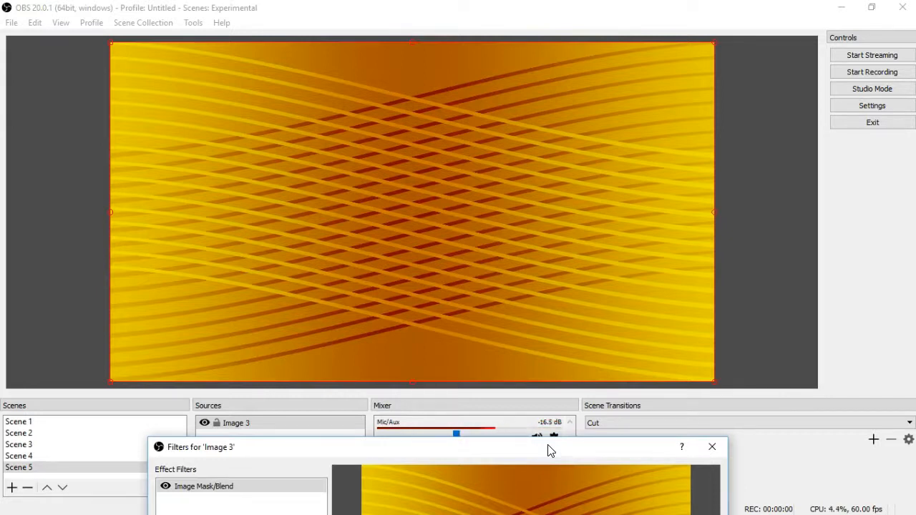
{"action": "mouse_move", "coordinate": [455, 140]}
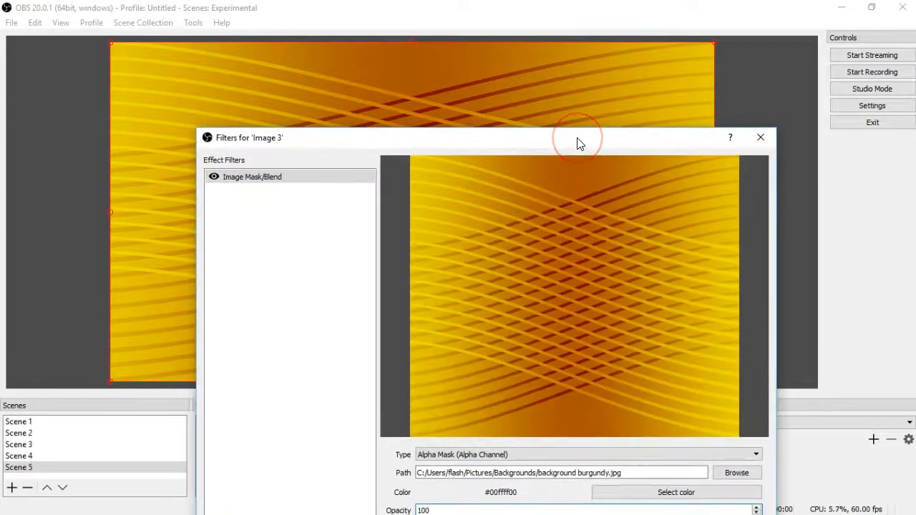
- Switch the filter through Alpha Mask (Color Channel) and Blend (Multiply) to an additive blend
{"action": "left_click_drag", "start_coordinate": [578, 137], "coordinate": [551, 60]}
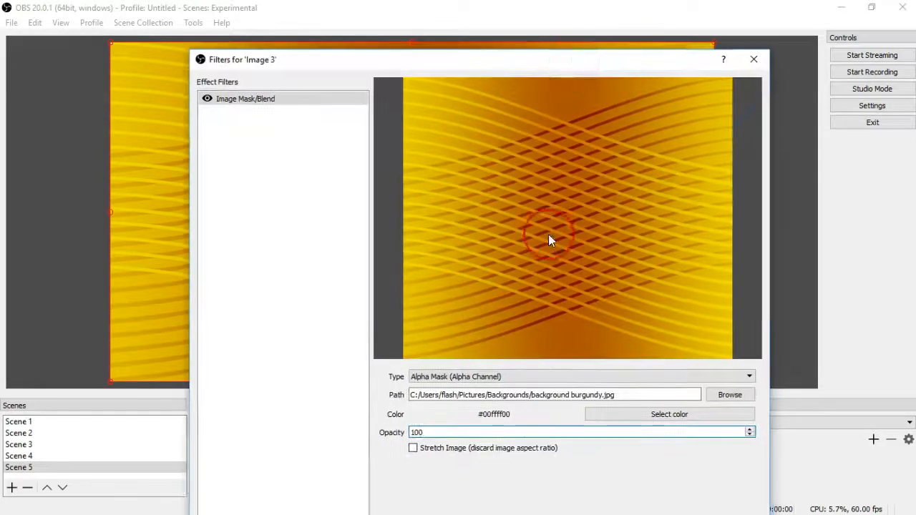
{"action": "left_click", "coordinate": [749, 377]}
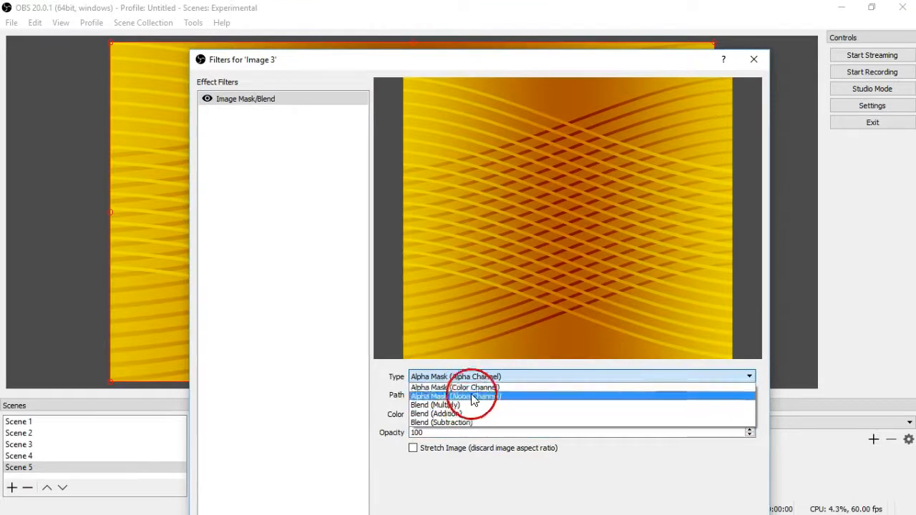
{"action": "left_click", "coordinate": [454, 386]}
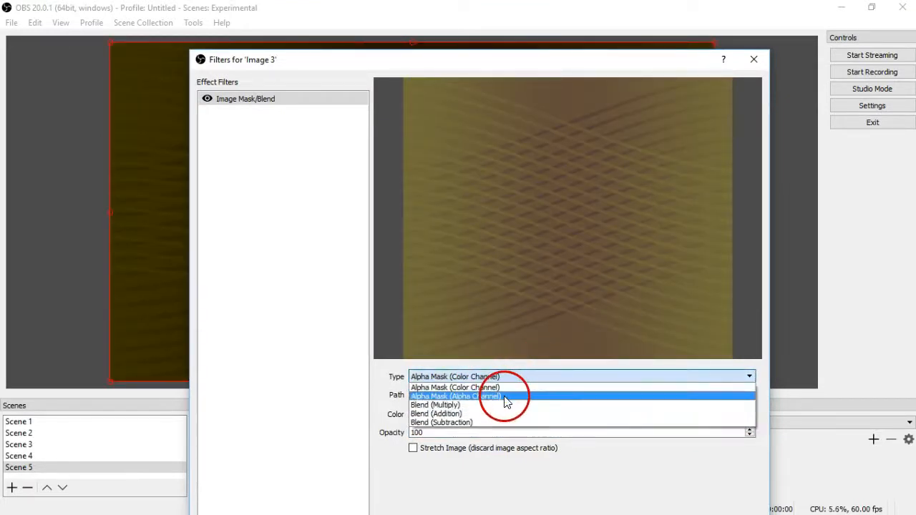
{"action": "left_click", "coordinate": [436, 404]}
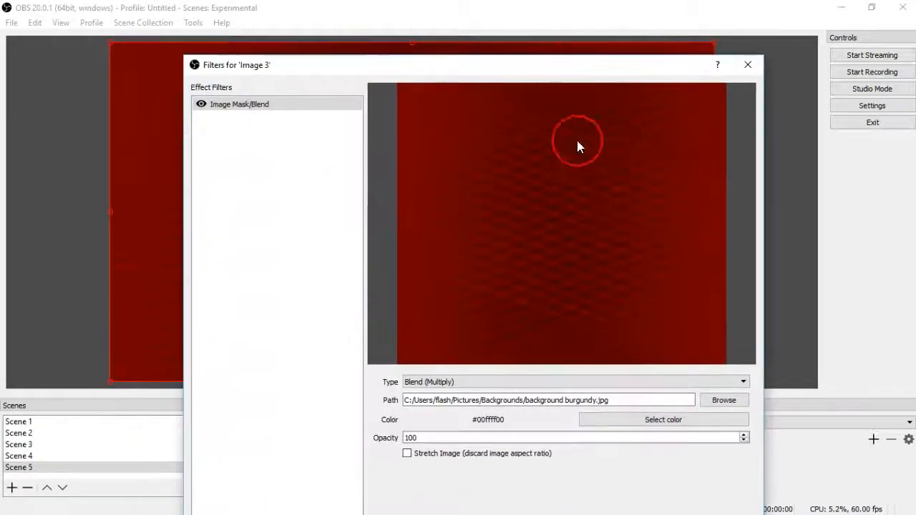
{"action": "left_click", "coordinate": [573, 380]}
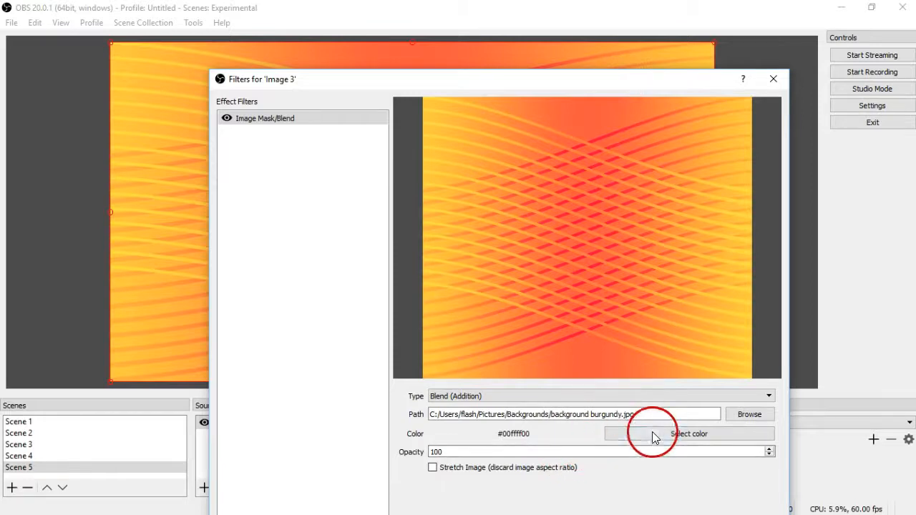
- Keep Image 3's filter type on Blend (Addition)
{"action": "left_click", "coordinate": [767, 395]}
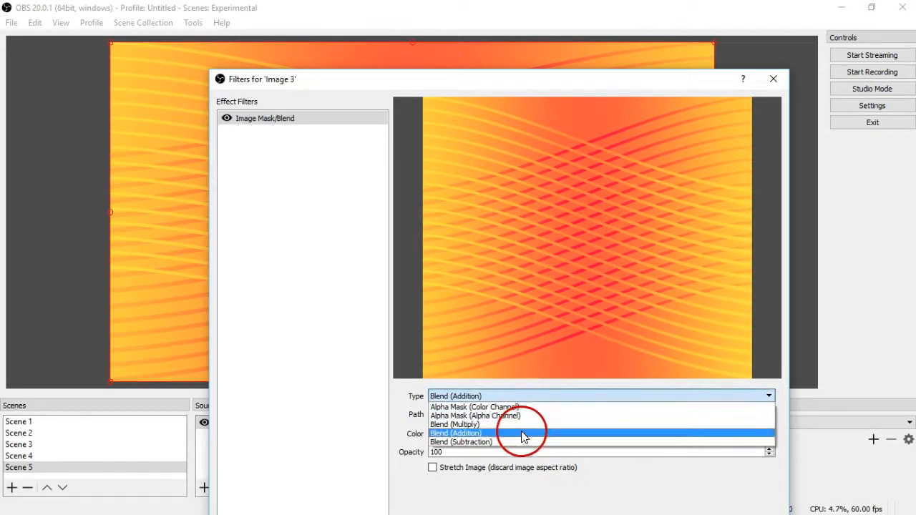
{"action": "left_click", "coordinate": [461, 440]}
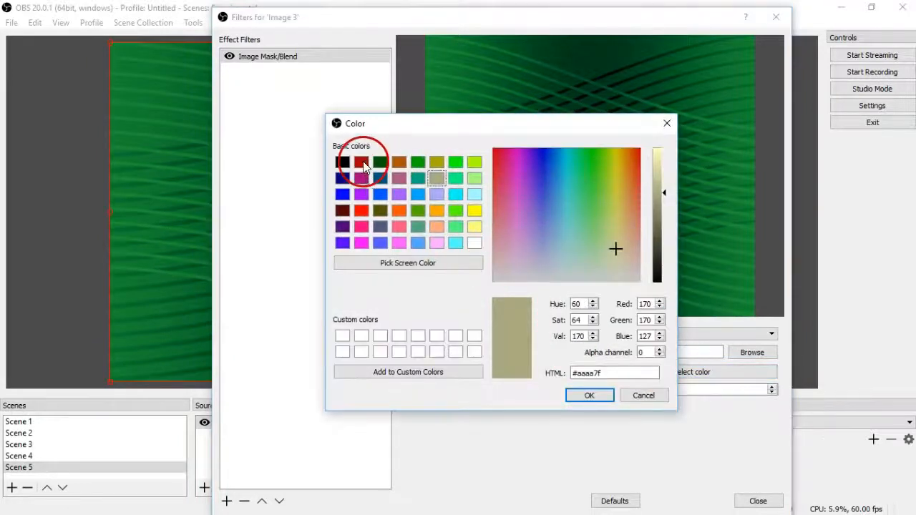
- Give the filter a new swatch colour and switch its type through Multiply to Alpha Mask
{"action": "left_click", "coordinate": [589, 395]}
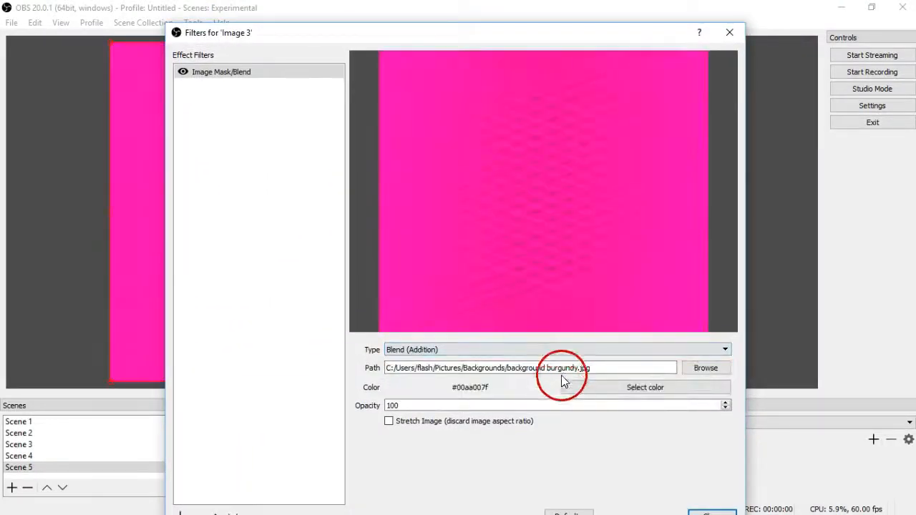
{"action": "left_click", "coordinate": [724, 349]}
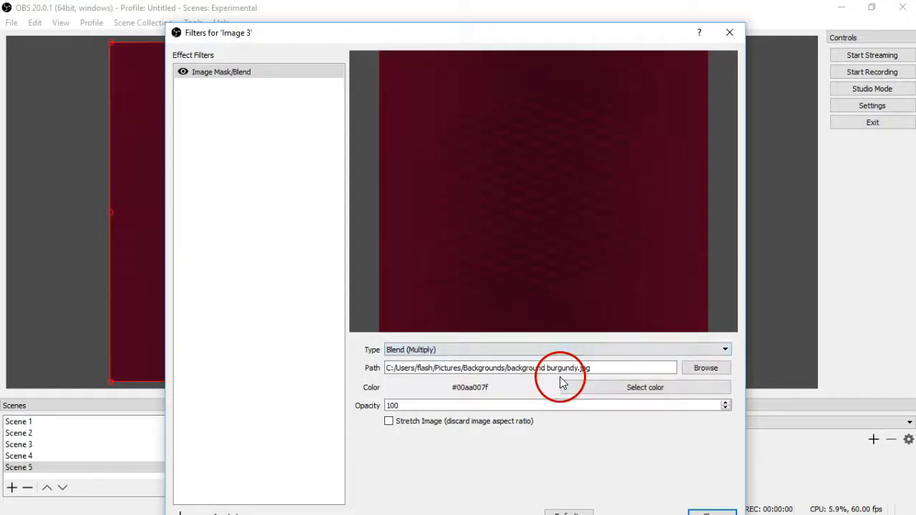
{"action": "left_click", "coordinate": [555, 350]}
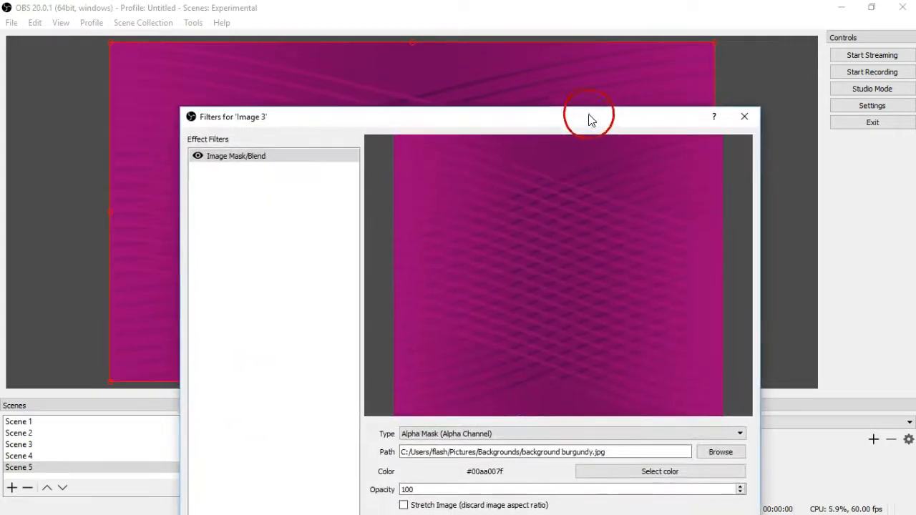
- Set the mask type back to an alpha channel and recolour the pattern yellow-gold
{"action": "left_click", "coordinate": [739, 434]}
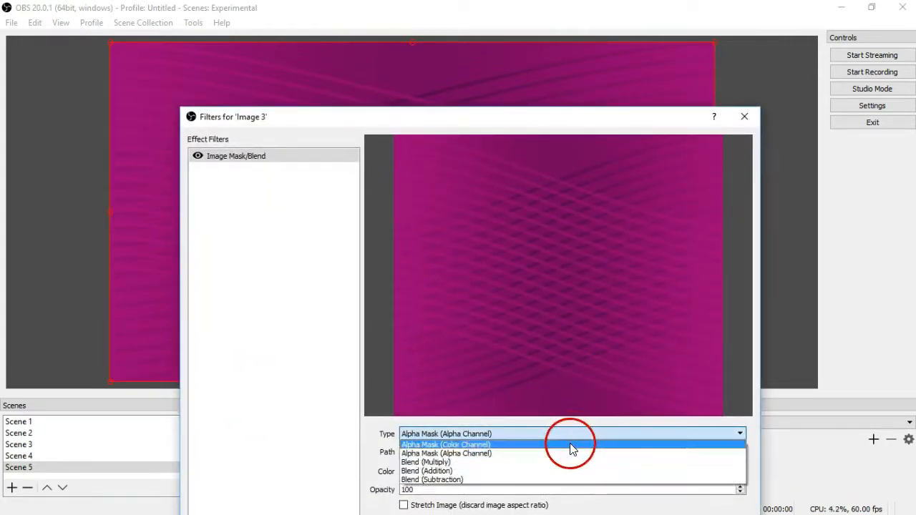
{"action": "left_click", "coordinate": [447, 443]}
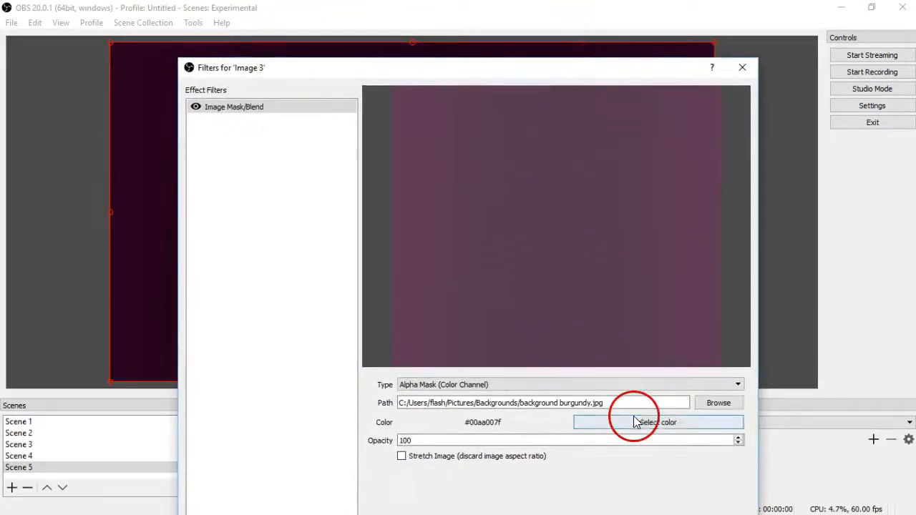
{"action": "mouse_move", "coordinate": [558, 429]}
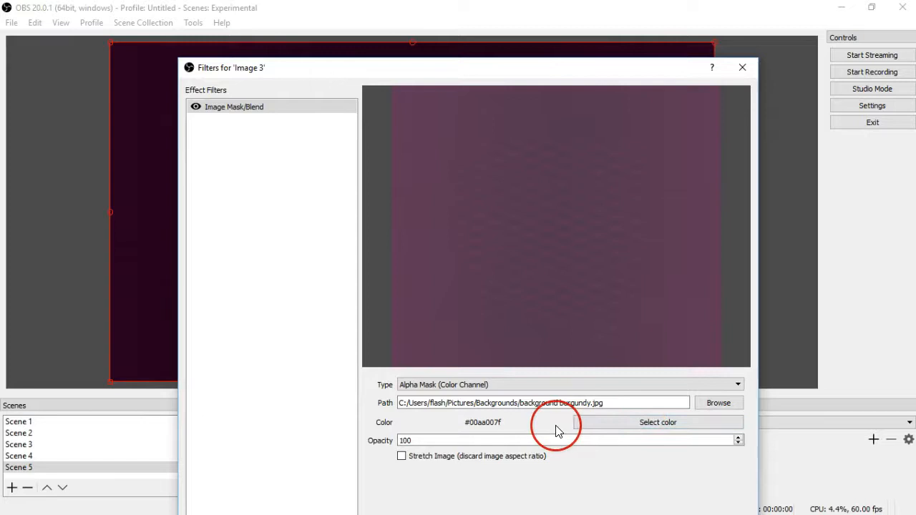
{"action": "mouse_move", "coordinate": [558, 429]}
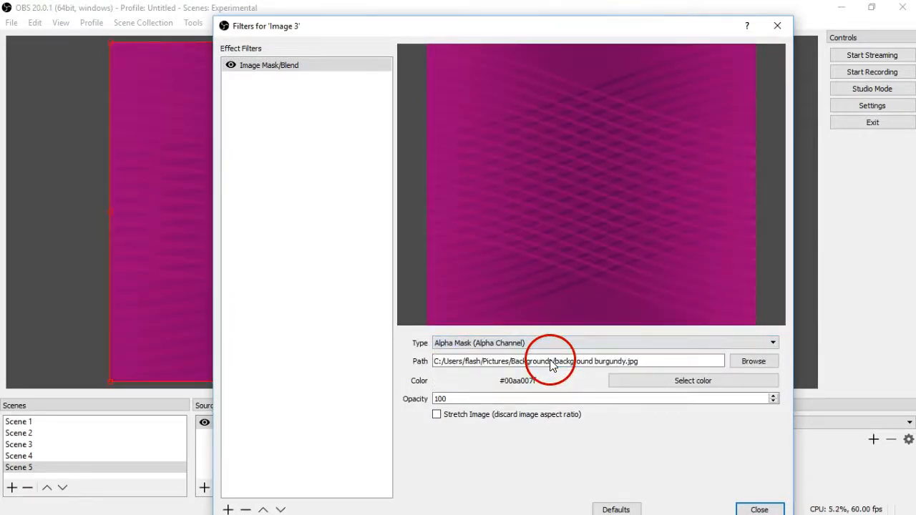
{"action": "left_click", "coordinate": [692, 381]}
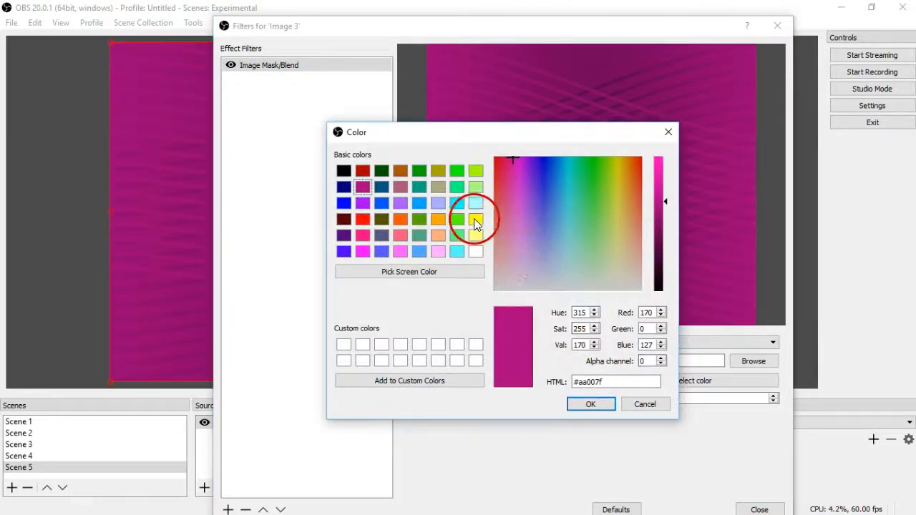
{"action": "left_click", "coordinate": [590, 404]}
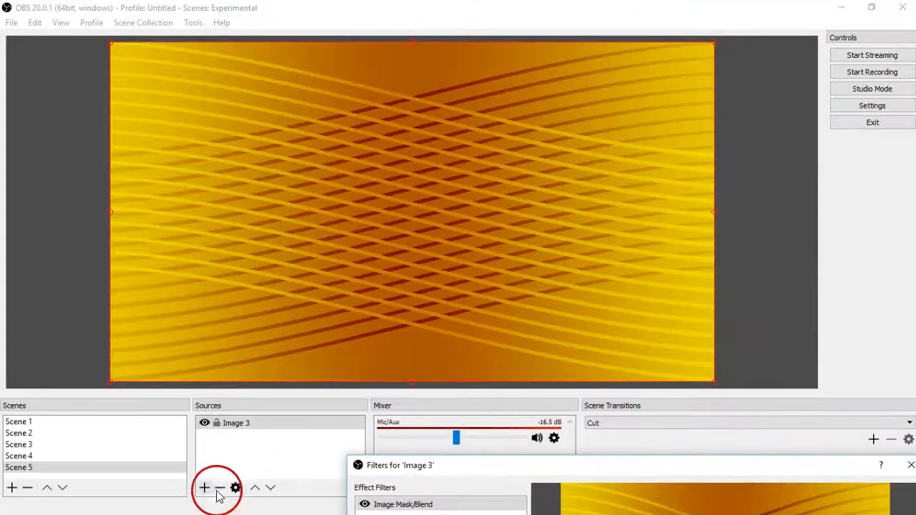
- Add a new Video Capture Device source to Scene 5 above Image 3
{"action": "left_click", "coordinate": [203, 487]}
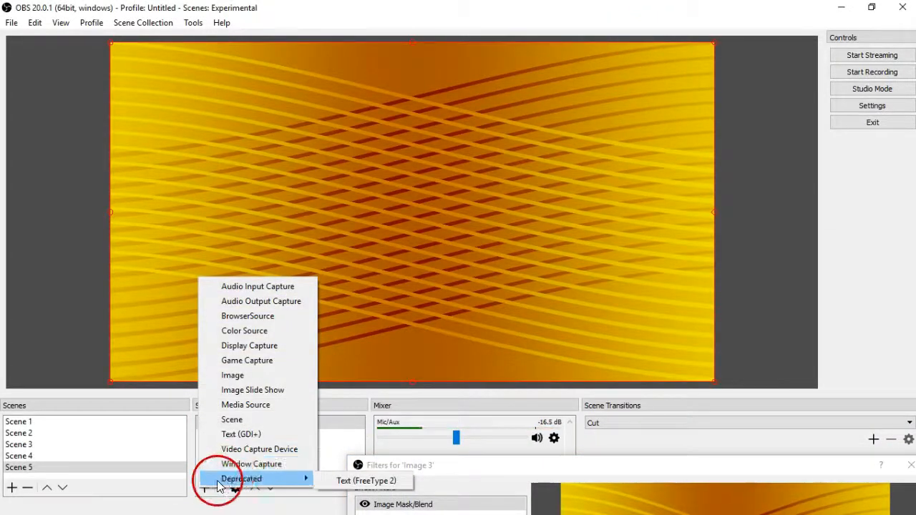
{"action": "mouse_move", "coordinate": [252, 389]}
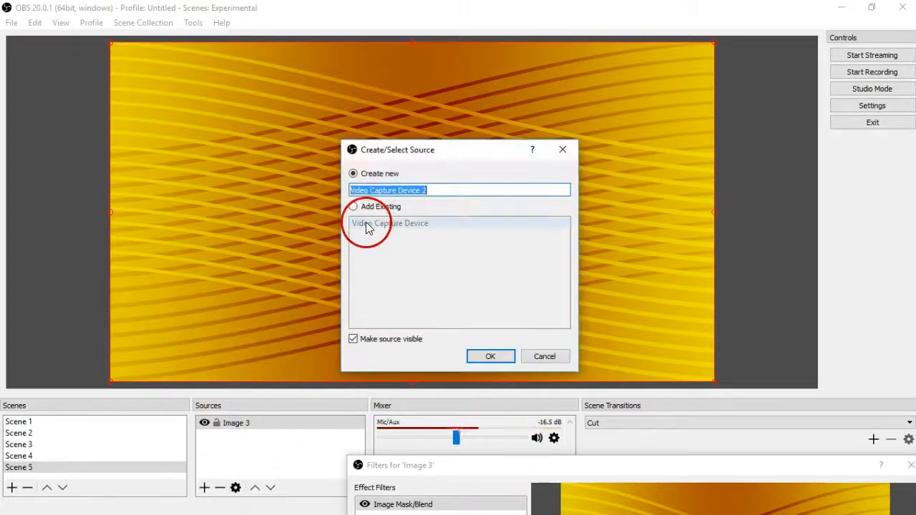
{"action": "left_click", "coordinate": [489, 356]}
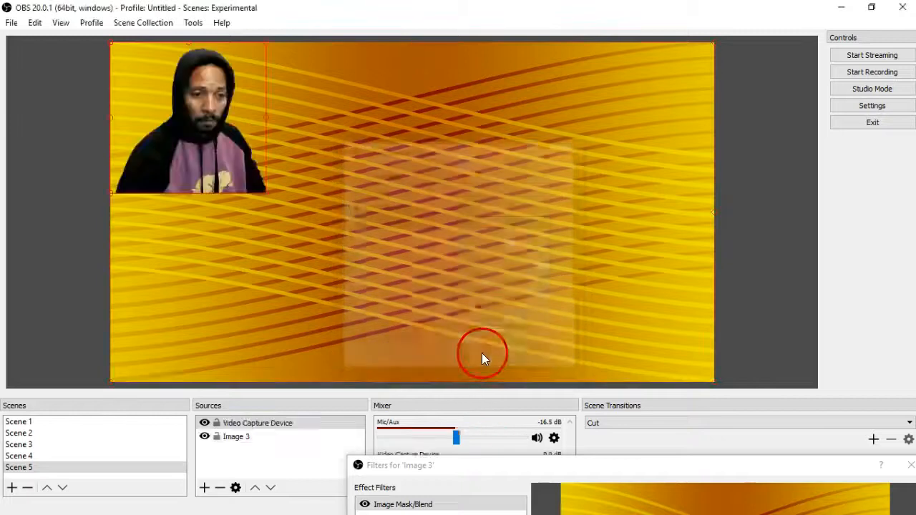